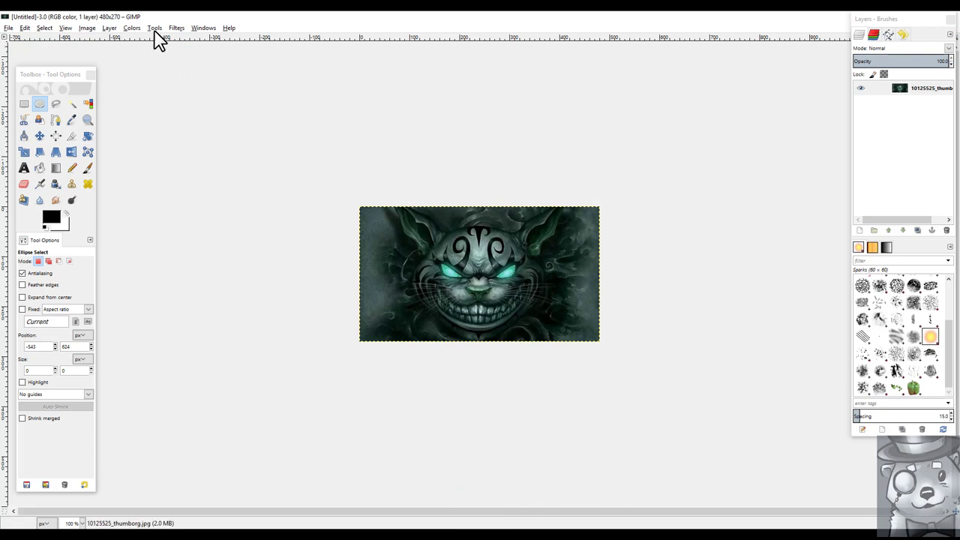
- Desaturate the cat image to grayscale using the Average shade of gray
left_click(131, 28)
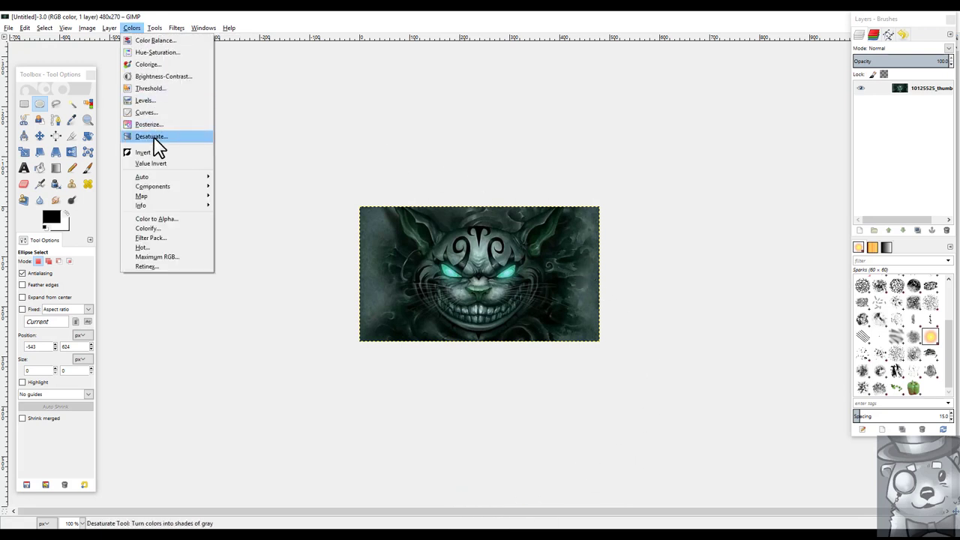
left_click(150, 136)
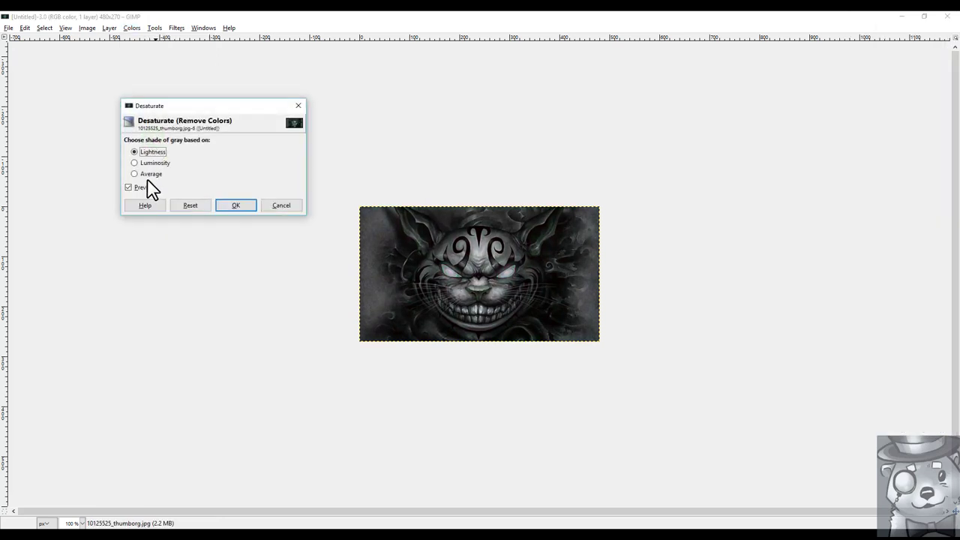
left_click(134, 174)
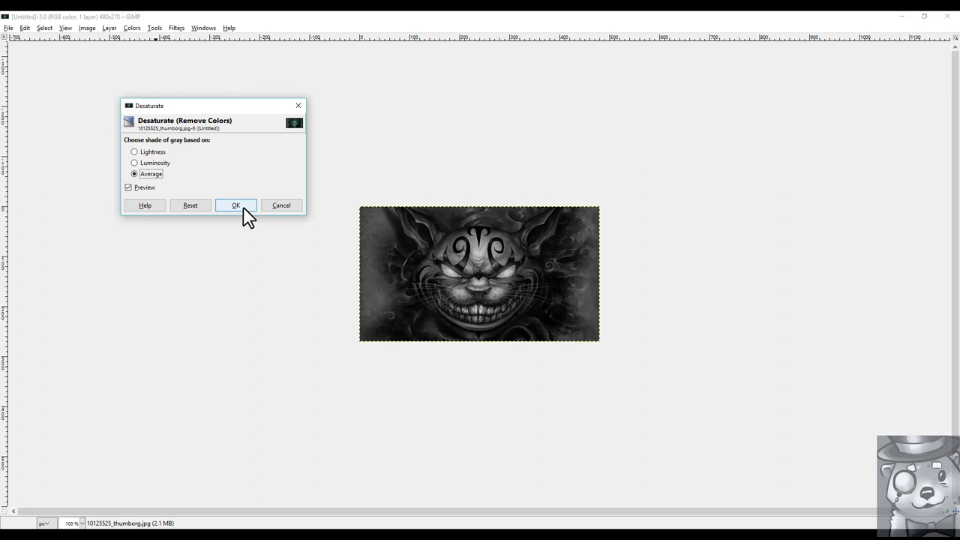
left_click(235, 205)
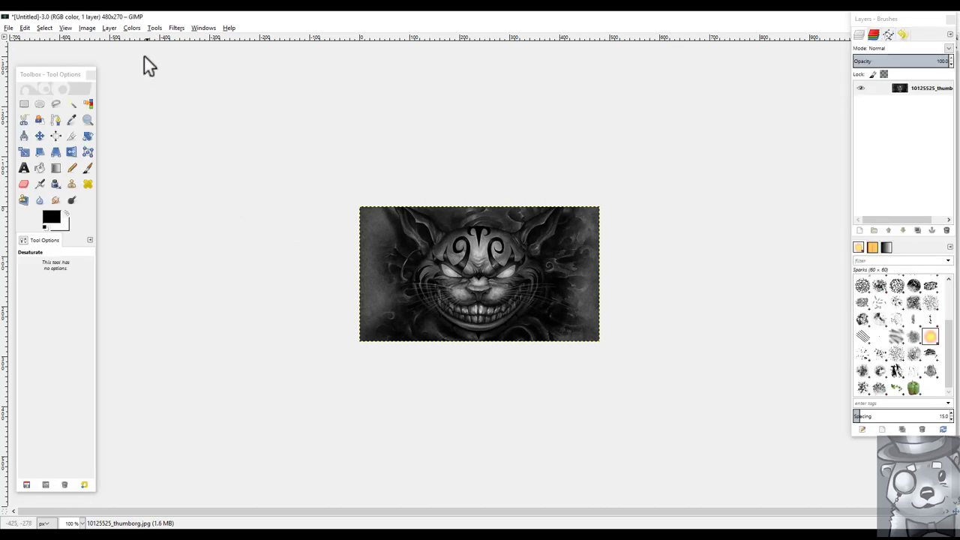
- In Curves, shift the black point right and raise midtone and highlight points
left_click(131, 28)
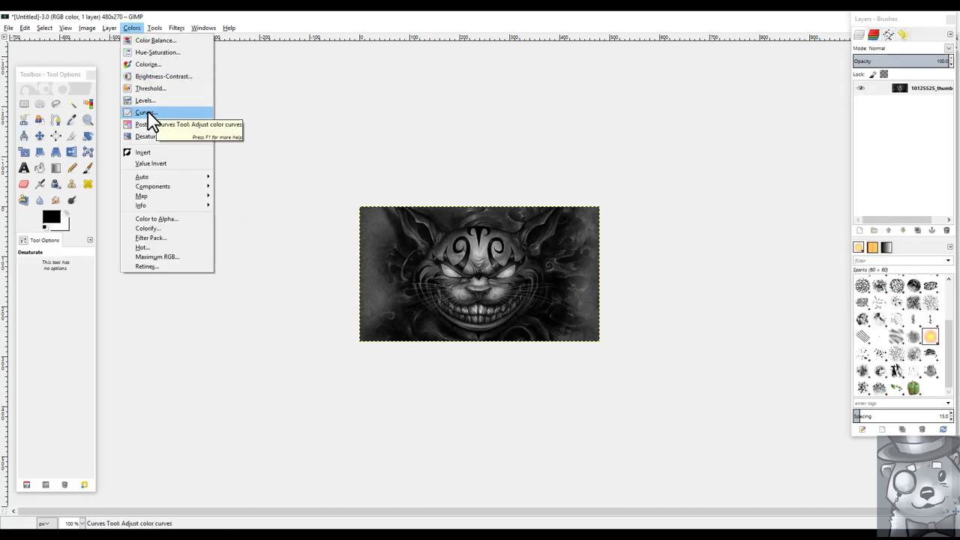
left_click(145, 113)
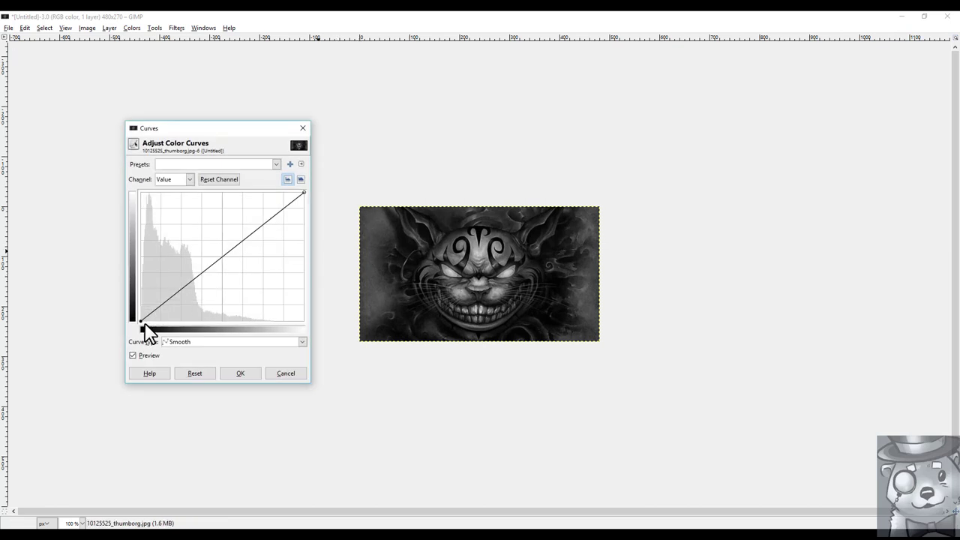
left_click_drag(144, 321, 150, 324)
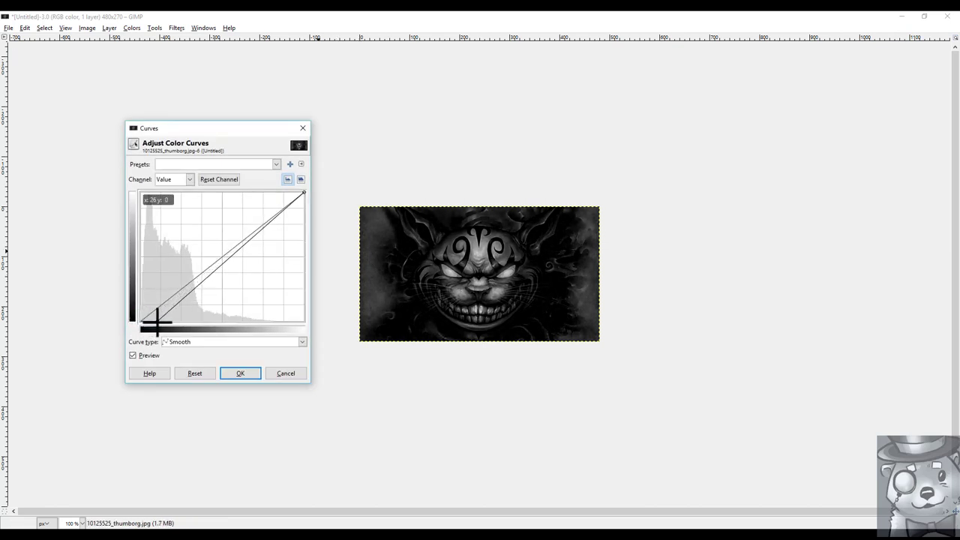
left_click_drag(157, 324, 169, 289)
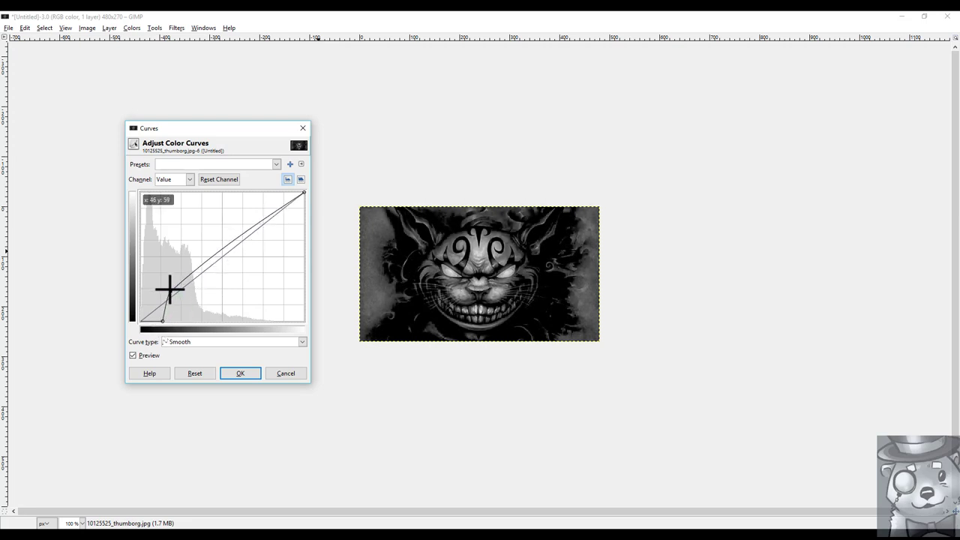
left_click_drag(164, 289, 186, 241)
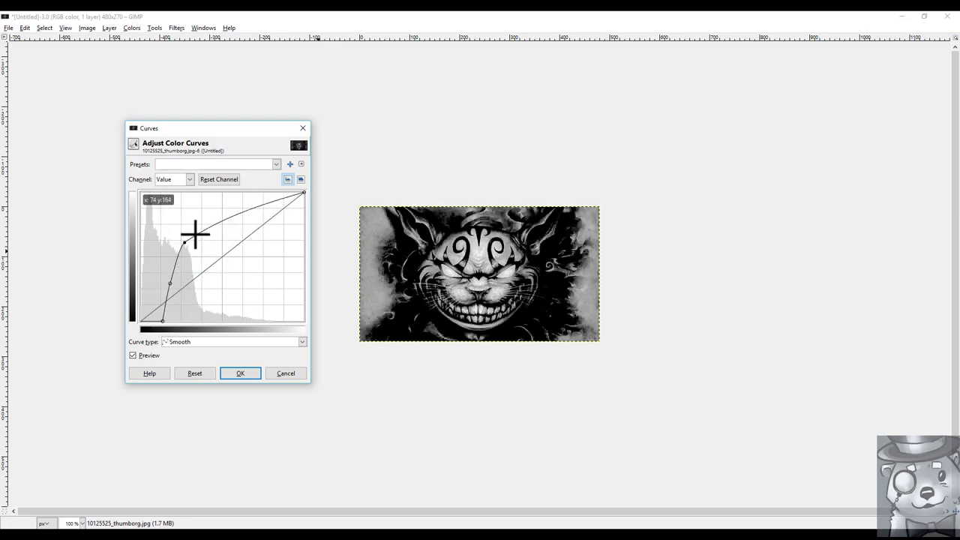
left_click_drag(195, 235, 214, 203)
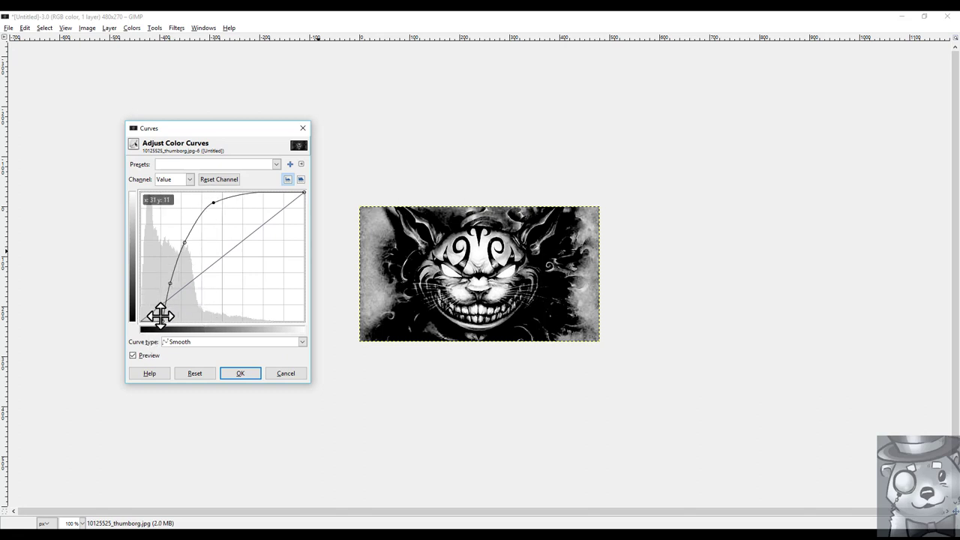
- Fine-tune the black, midtone and highlight curve points for near black-and-white contrast
left_click_drag(160, 315, 170, 286)
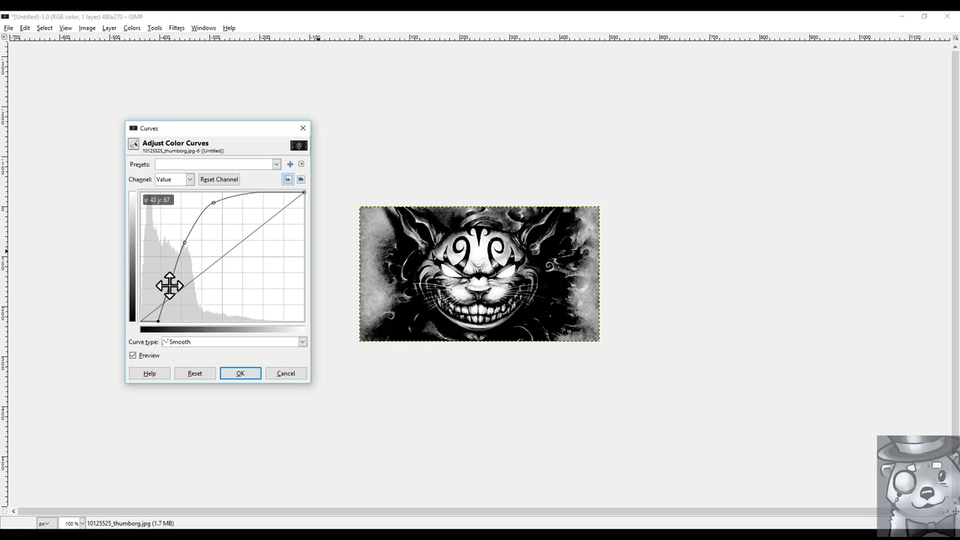
left_click_drag(171, 285, 184, 242)
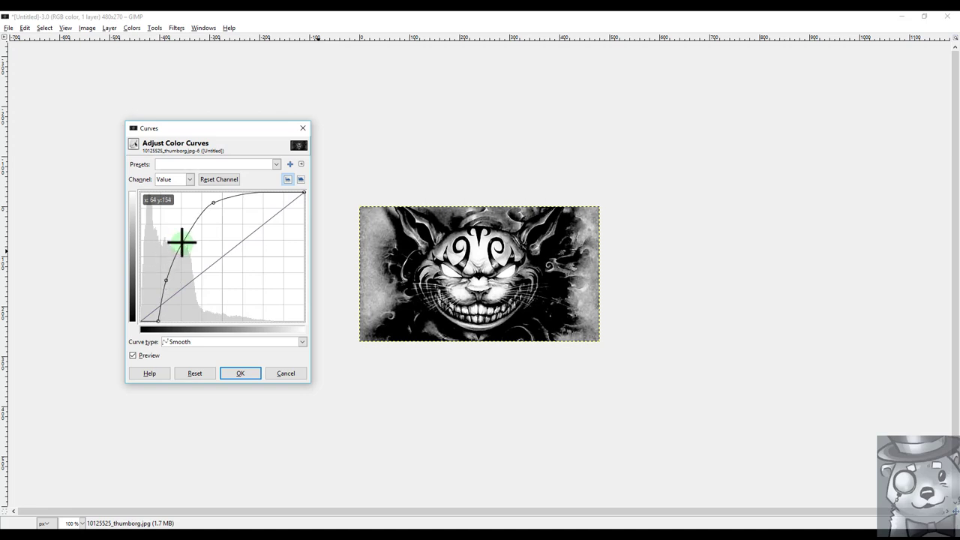
left_click_drag(182, 242, 208, 201)
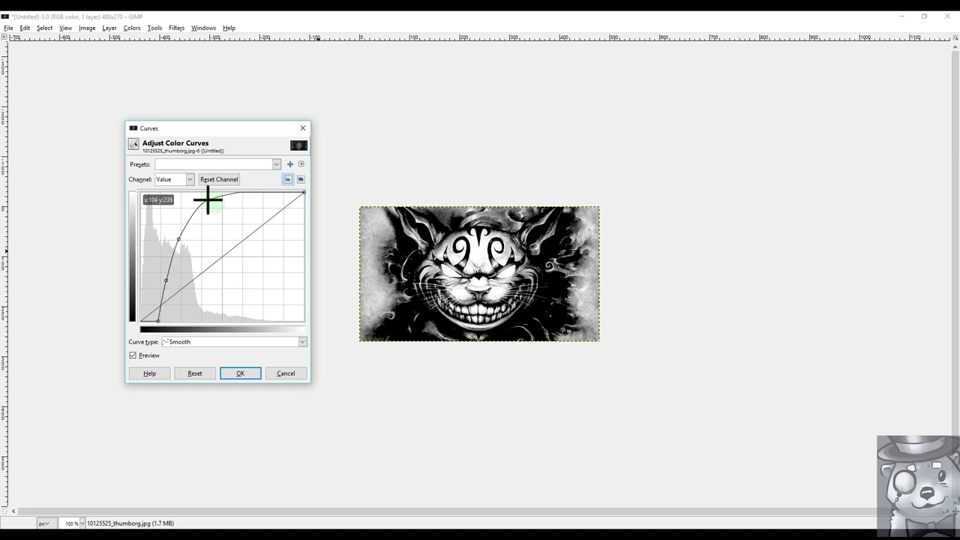
left_click_drag(206, 199, 176, 238)
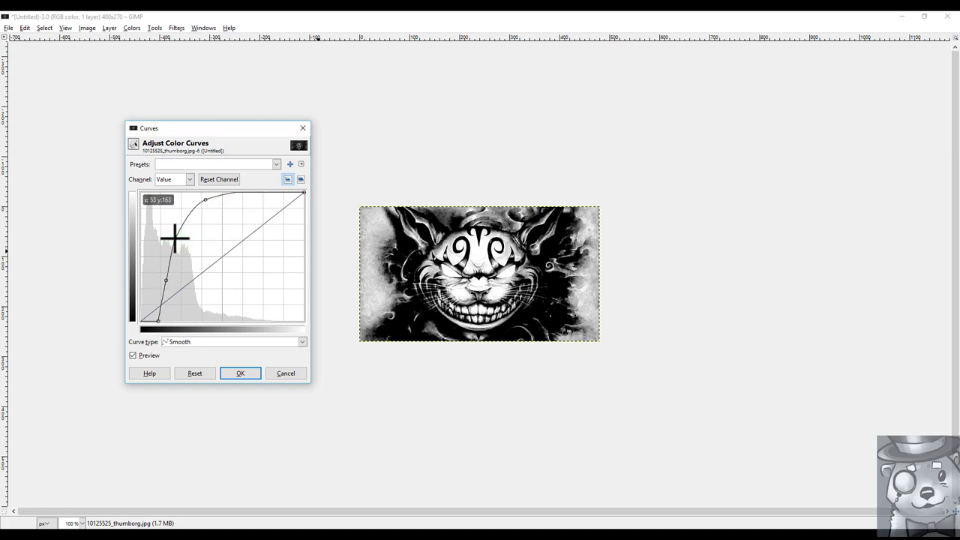
left_click_drag(175, 238, 176, 280)
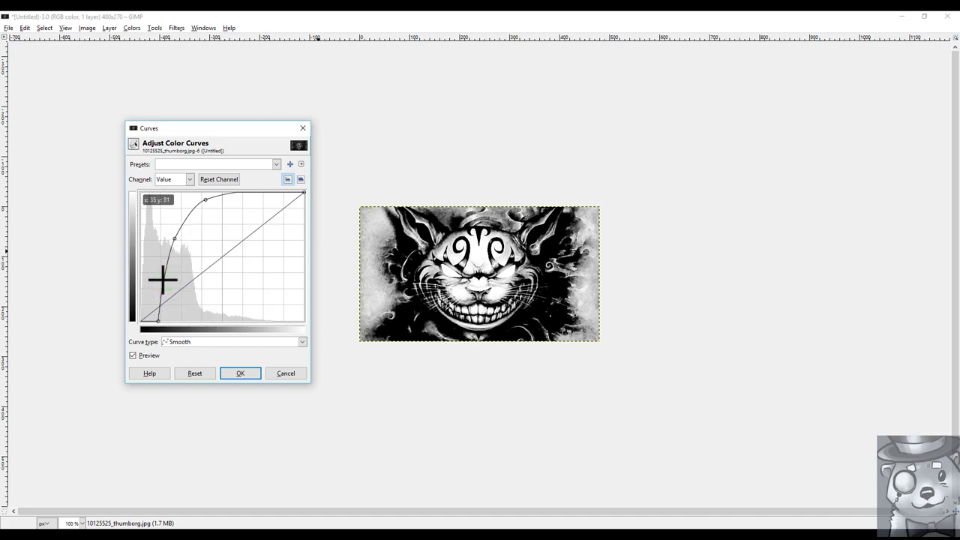
left_click_drag(162, 279, 158, 319)
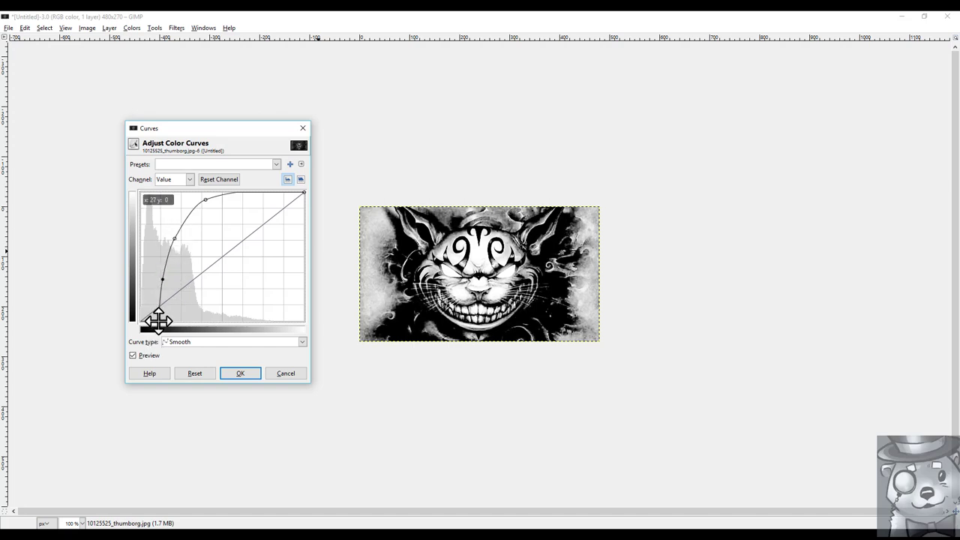
left_click_drag(157, 318, 163, 280)
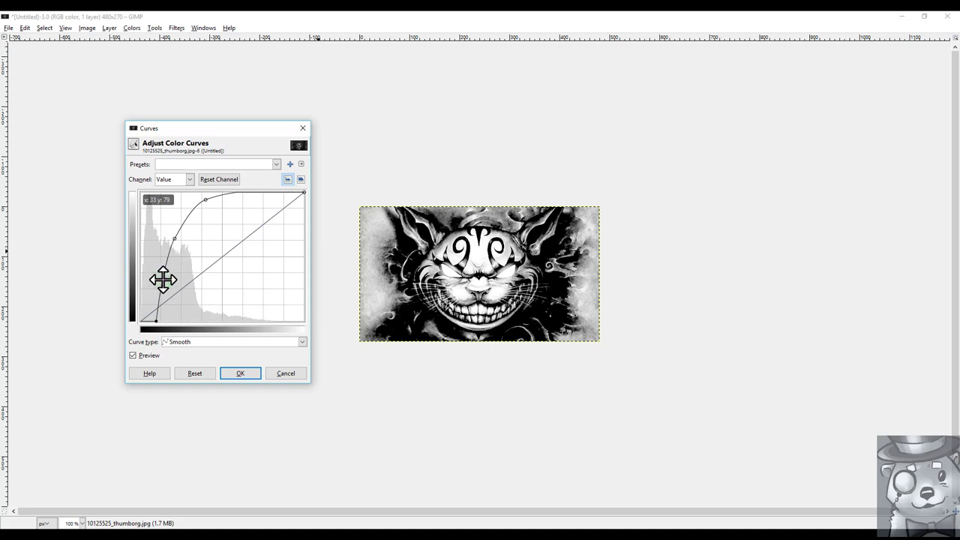
left_click_drag(163, 280, 173, 239)
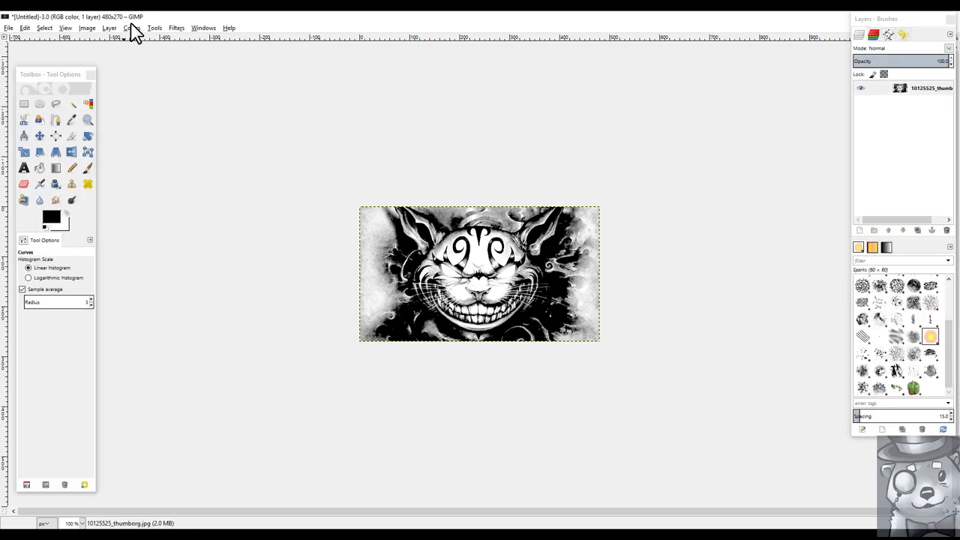
- Export the high-contrast cat image to the Desktop as new jpg4.jpg
left_click(132, 28)
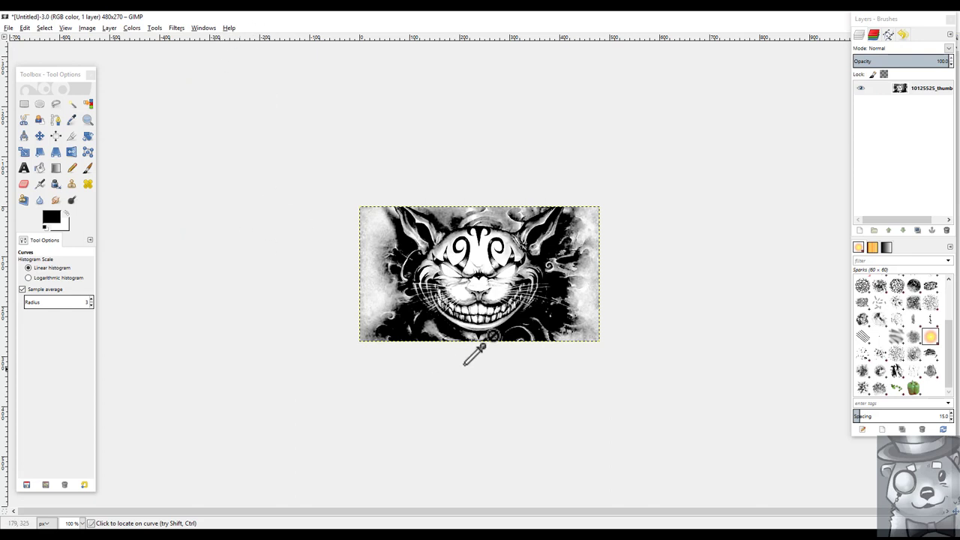
left_click(177, 28)
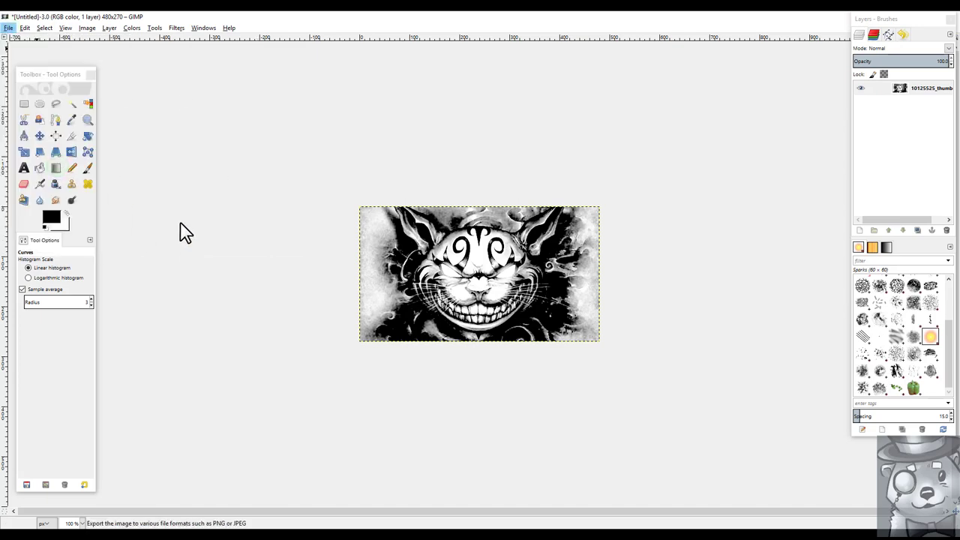
left_click(8, 28)
type("new jpg4.jpg")
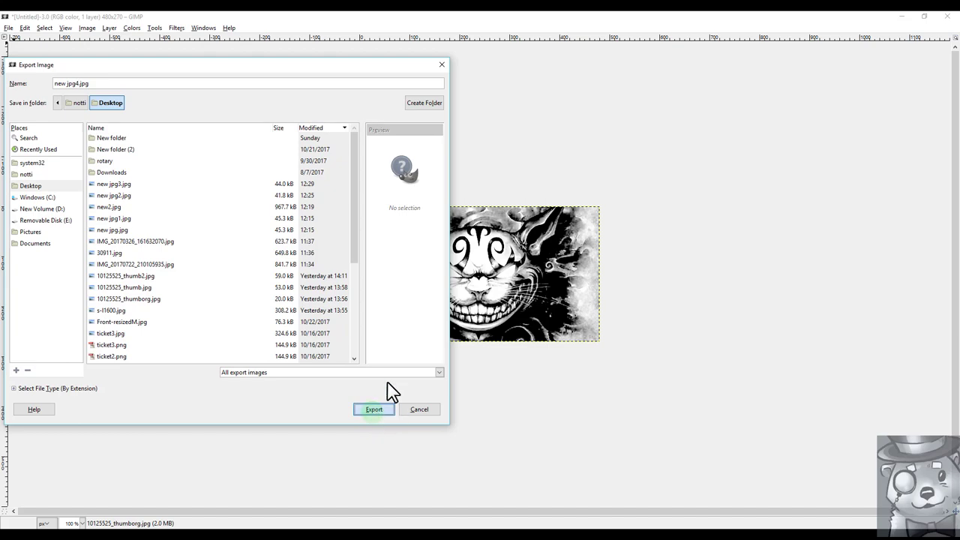
left_click(373, 409)
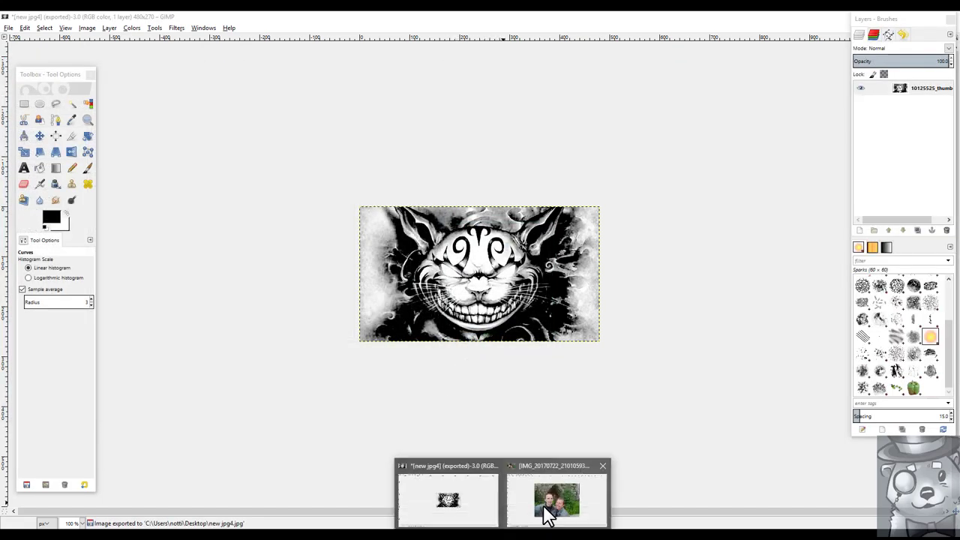
- Switch to the couple's vacation photo and pick the Ellipse Select tool to outline them
left_click(557, 499)
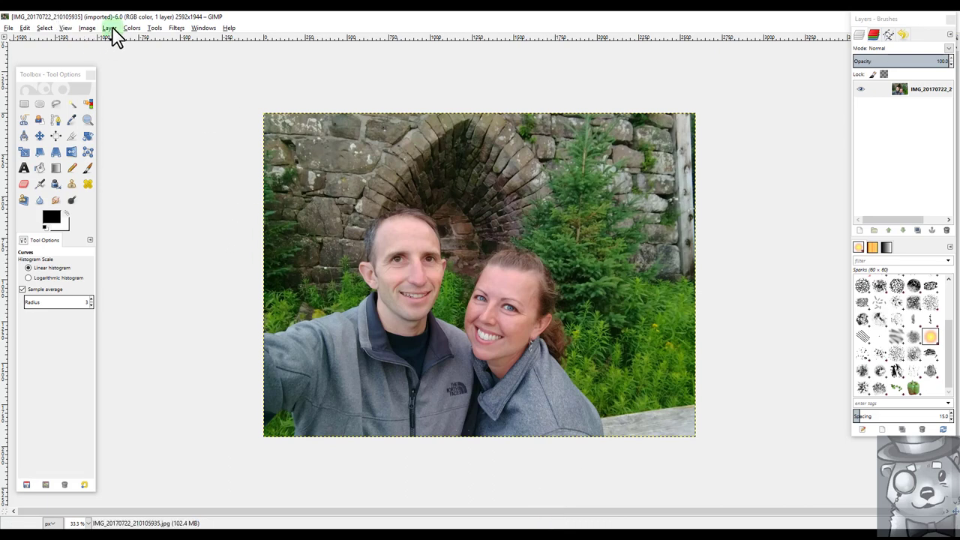
left_click(110, 28)
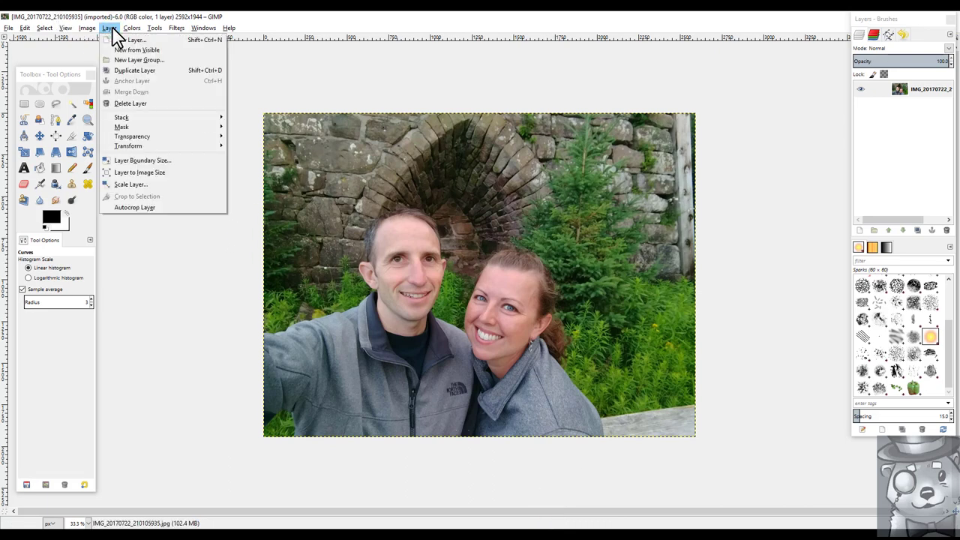
left_click(153, 28)
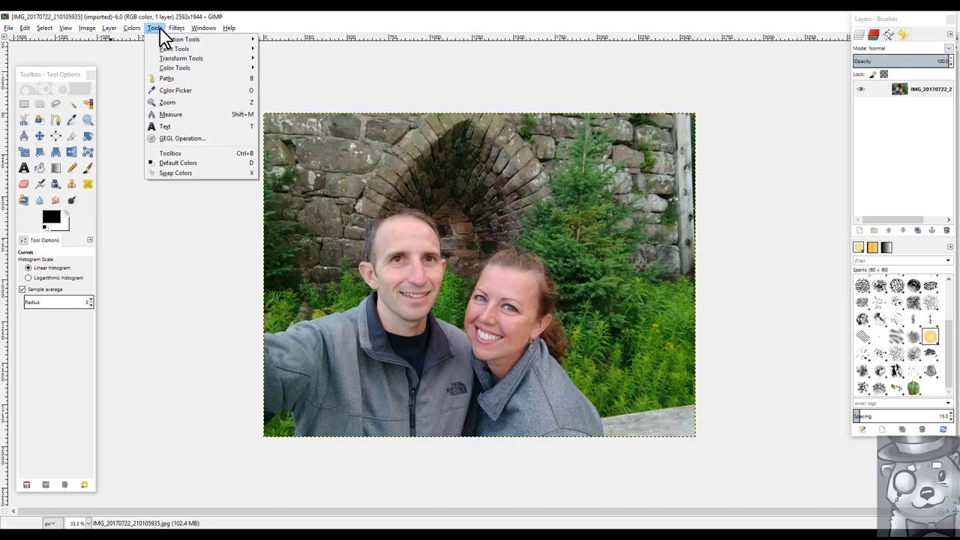
mouse_move(179, 39)
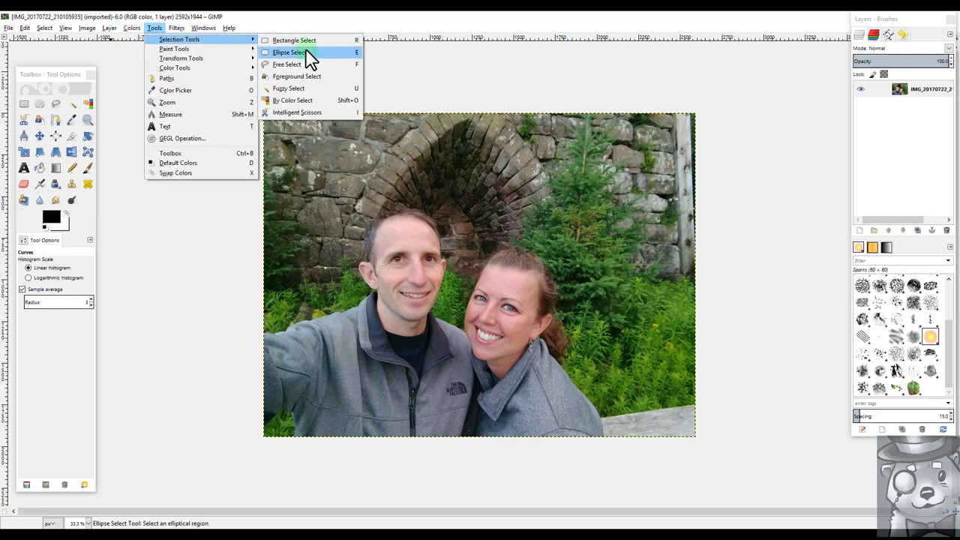
left_click(289, 51)
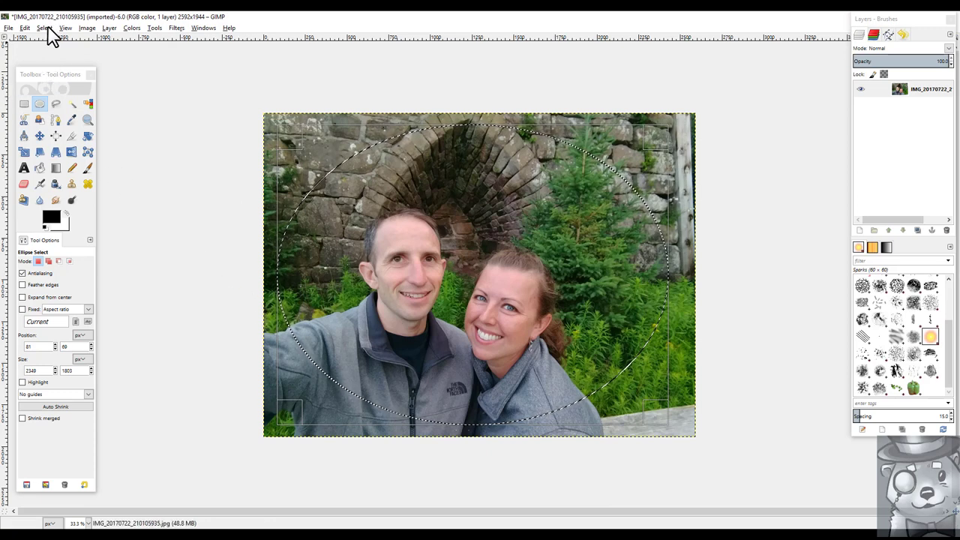
mouse_move(370, 90)
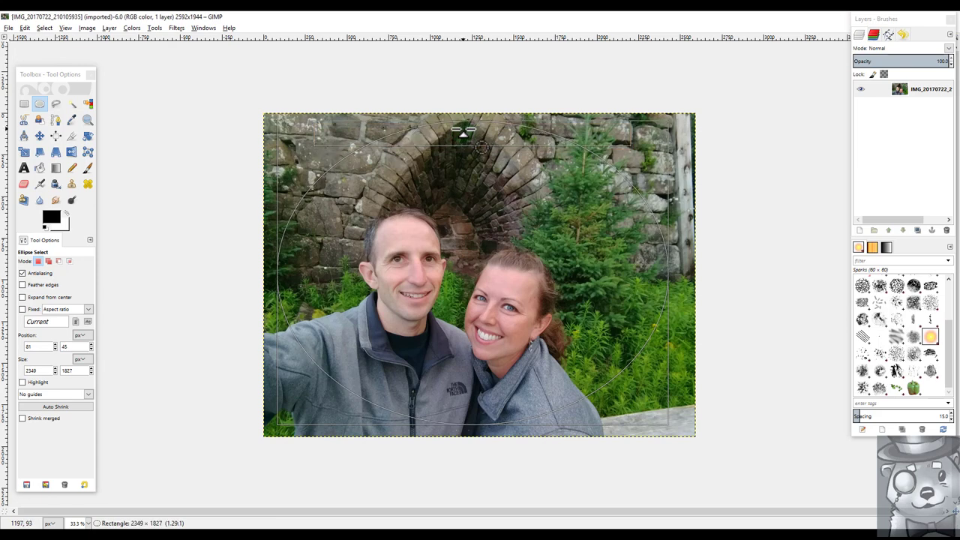
- Feather the oval selection by 100 px
left_click(44, 27)
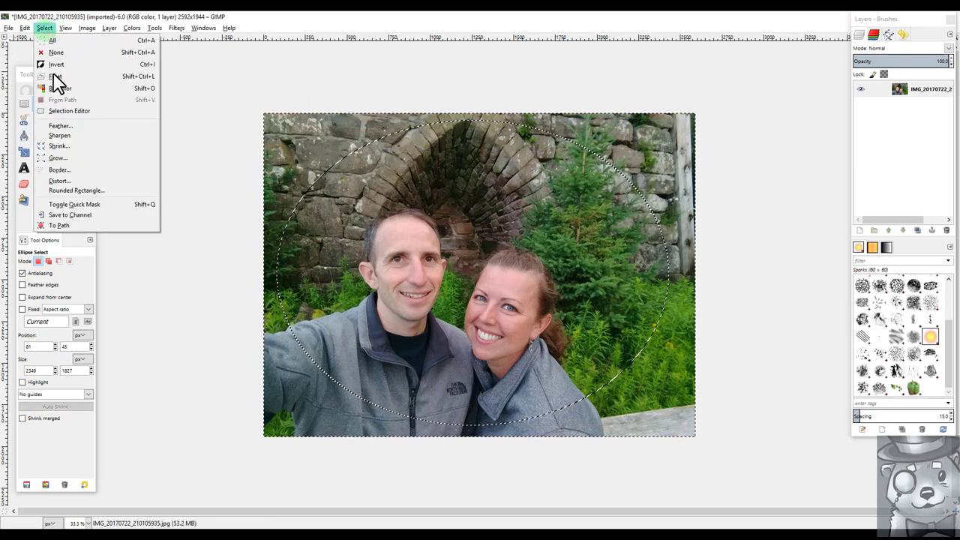
left_click(59, 125)
type("100")
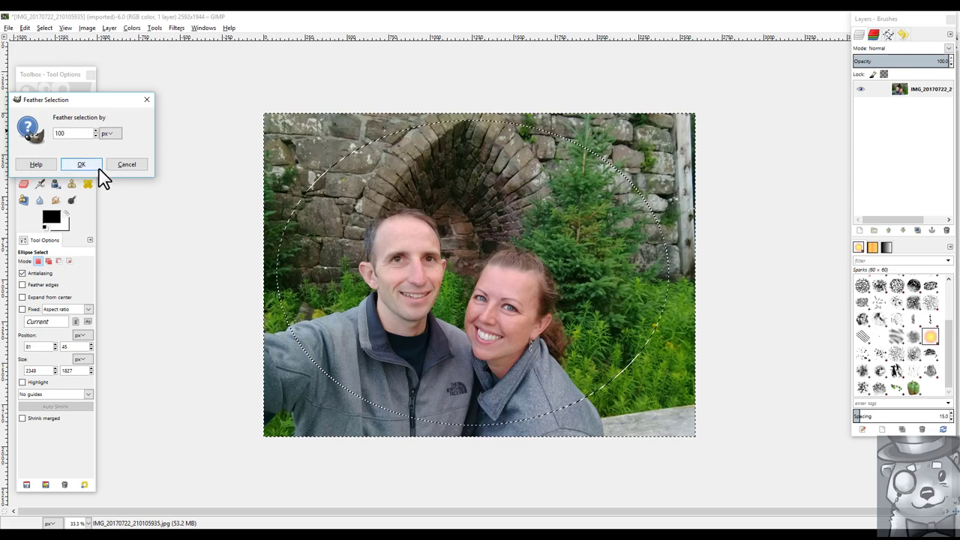
left_click(80, 164)
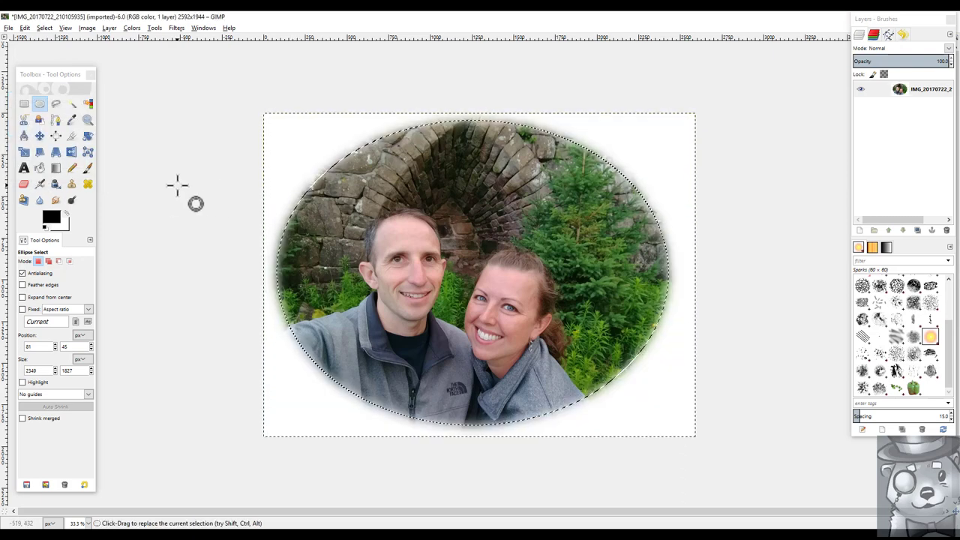
- Invert the selection, clear the outside to white, and invert back
left_click(45, 27)
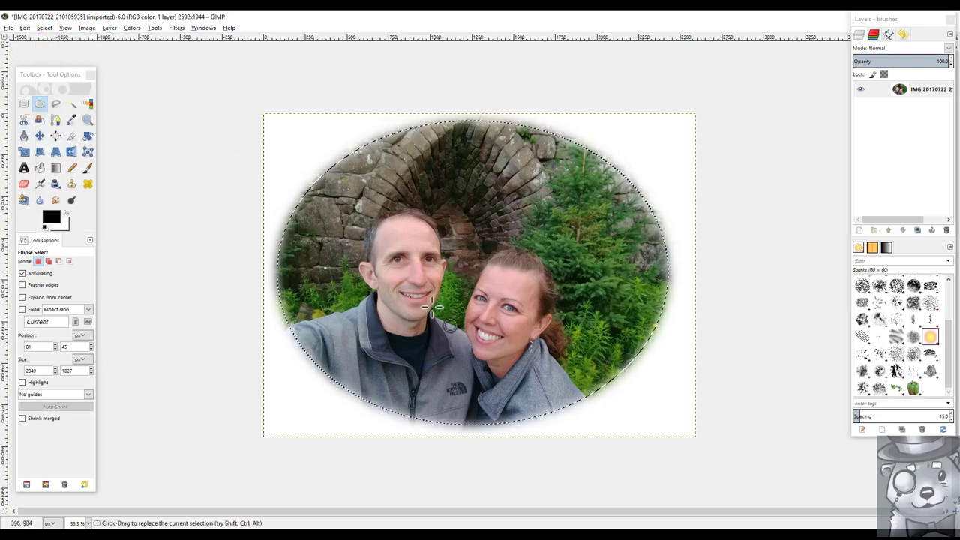
left_click(132, 28)
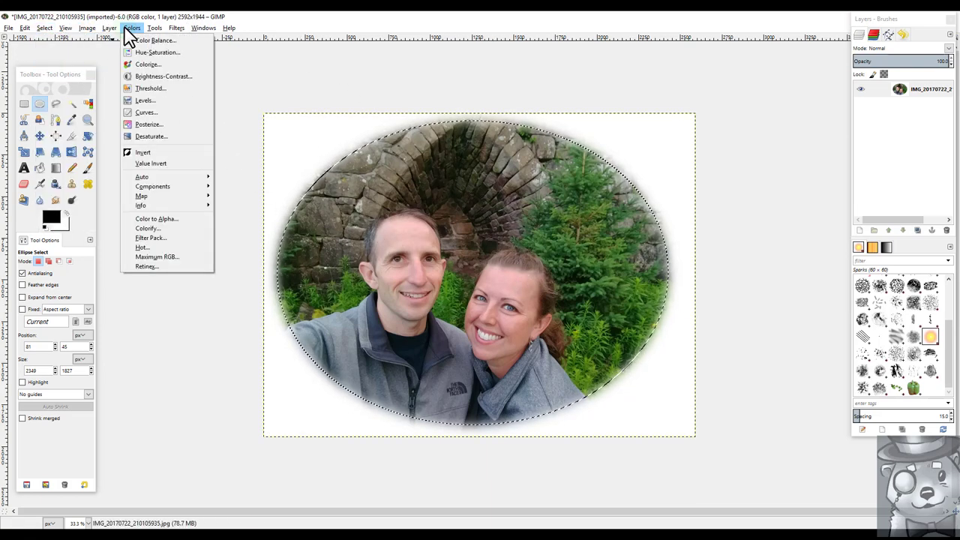
left_click(154, 28)
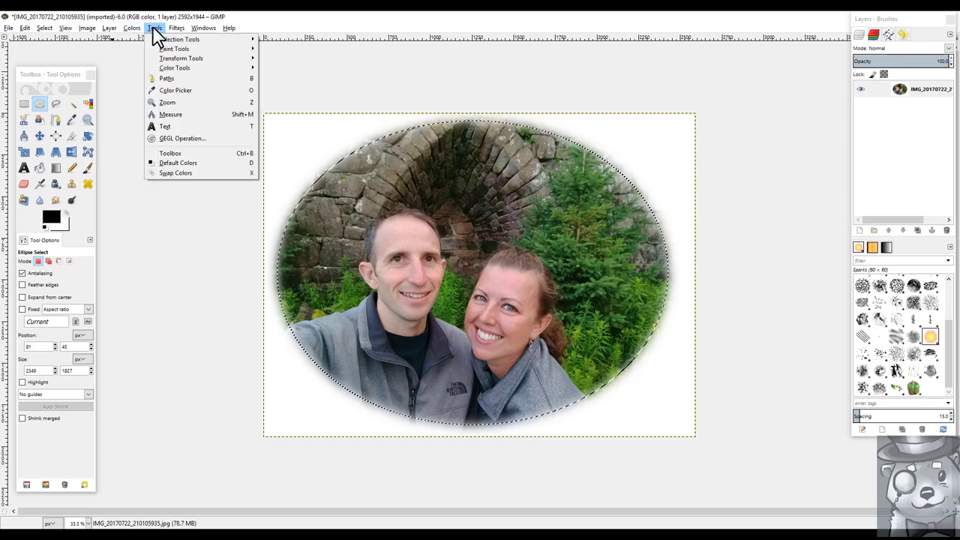
- Autocrop away the empty white border, leaving a 2513 × 1944 px image
left_click(131, 28)
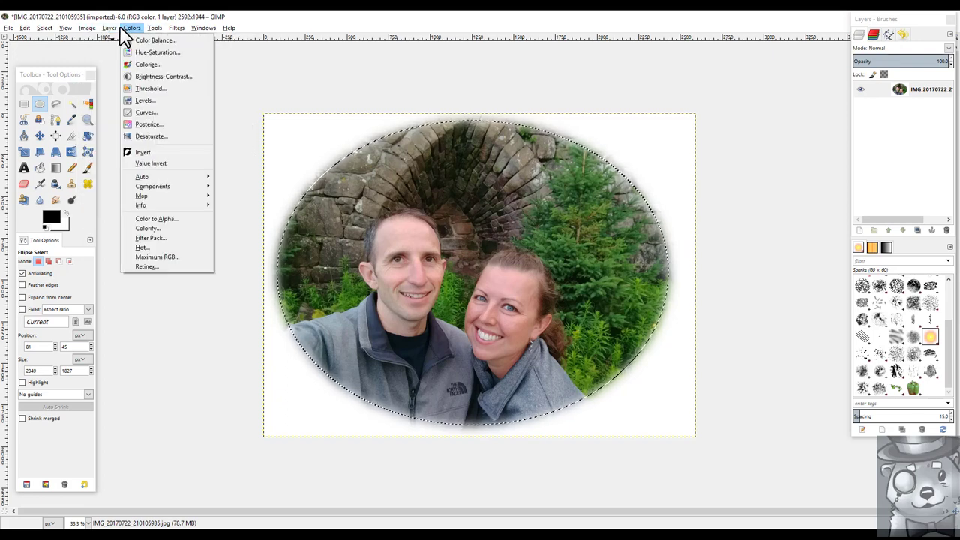
left_click(87, 28)
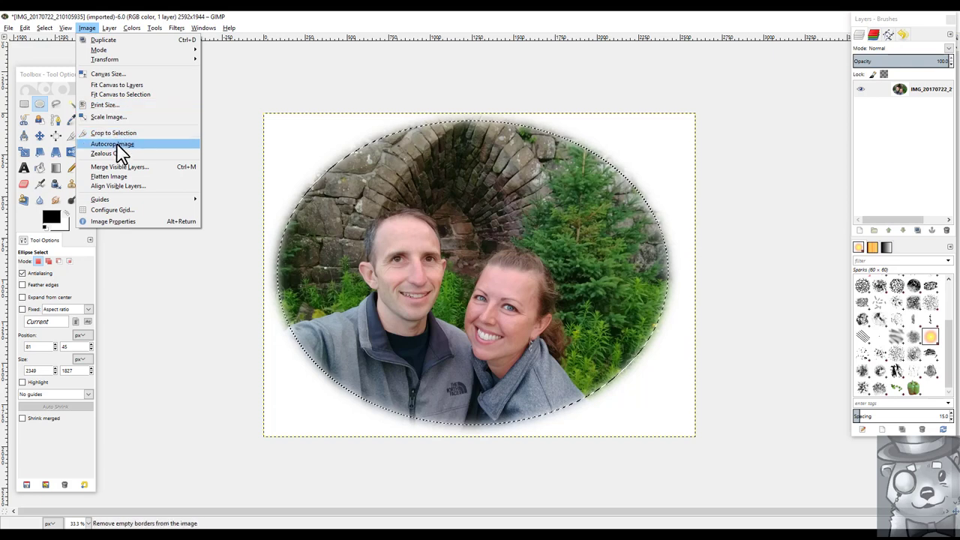
left_click(112, 143)
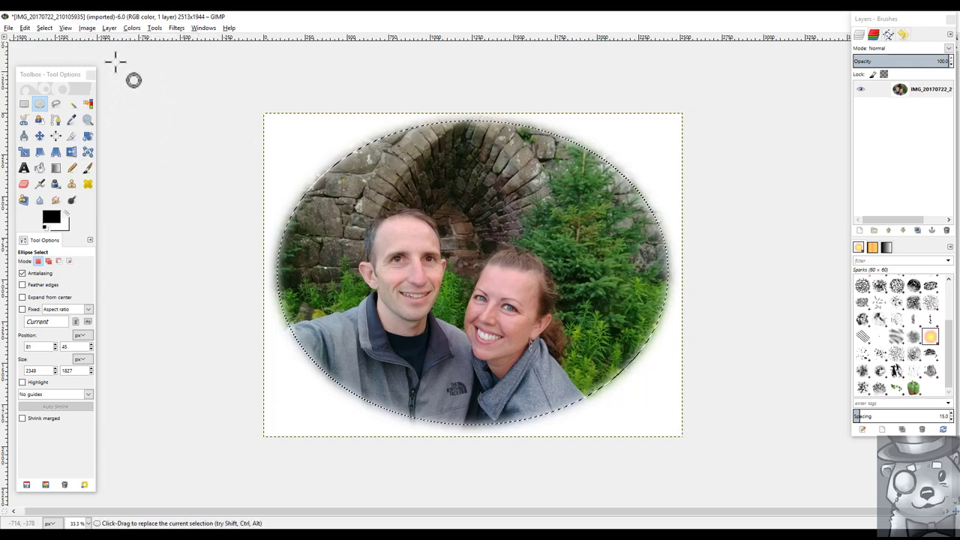
left_click(43, 28)
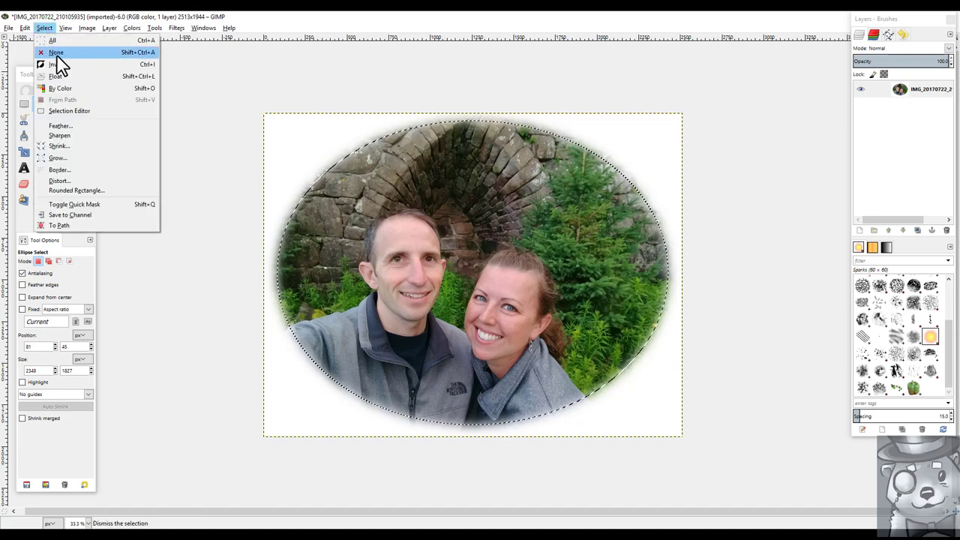
- Deselect and paint golden Sparks brush trails along the arch and around the couple
left_click(56, 52)
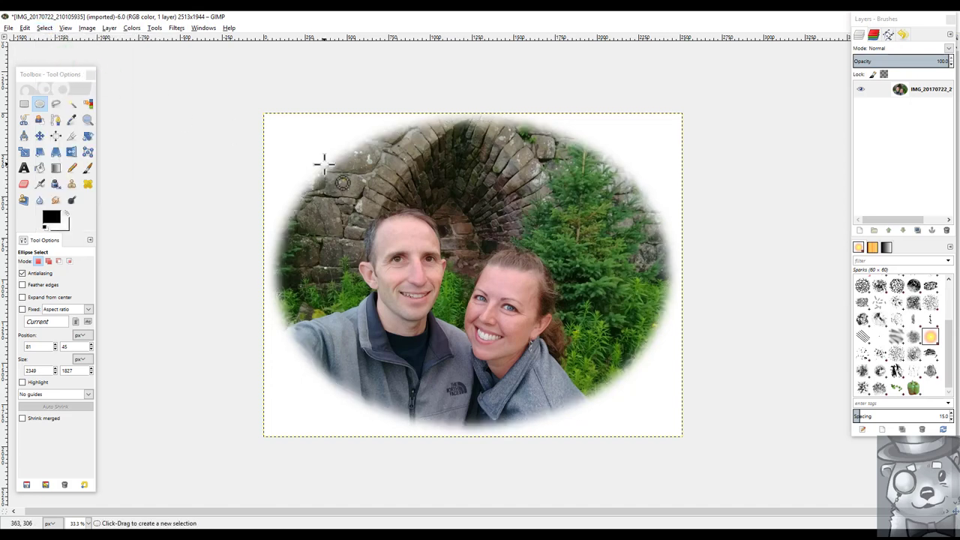
mouse_move(307, 270)
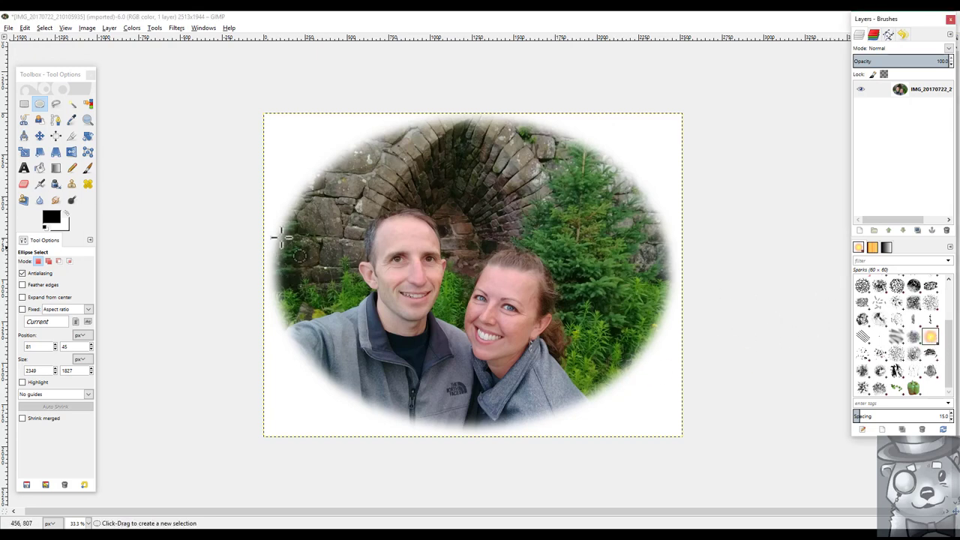
left_click(87, 168)
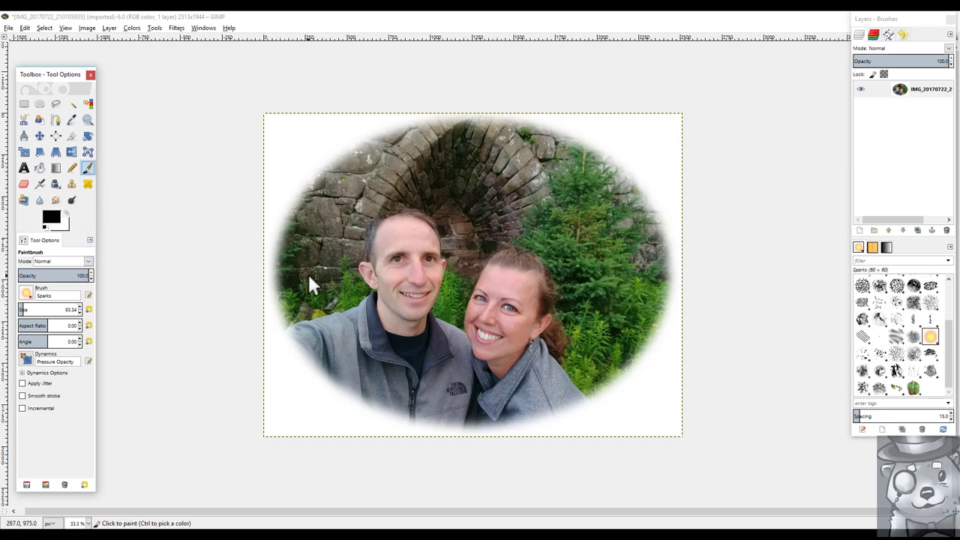
left_click_drag(312, 285, 416, 191)
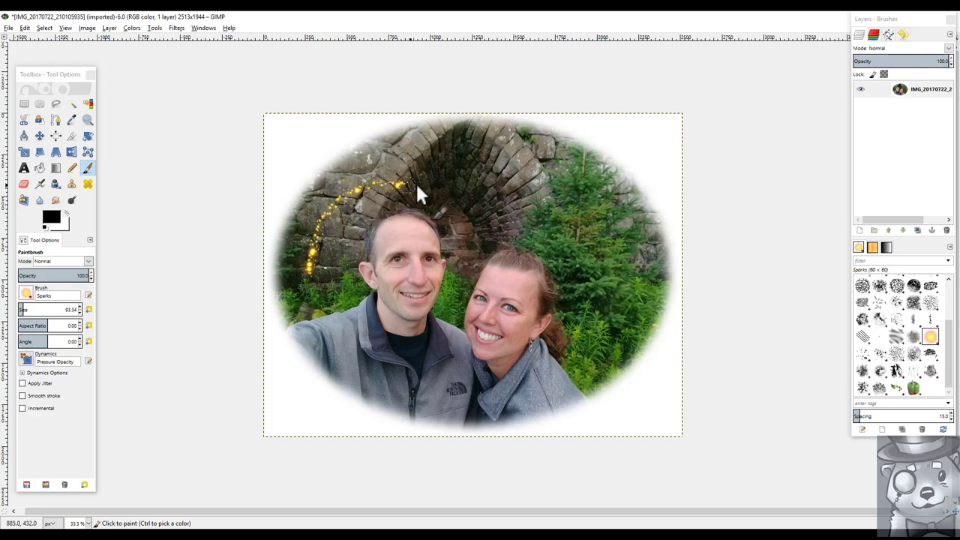
left_click_drag(420, 195, 626, 259)
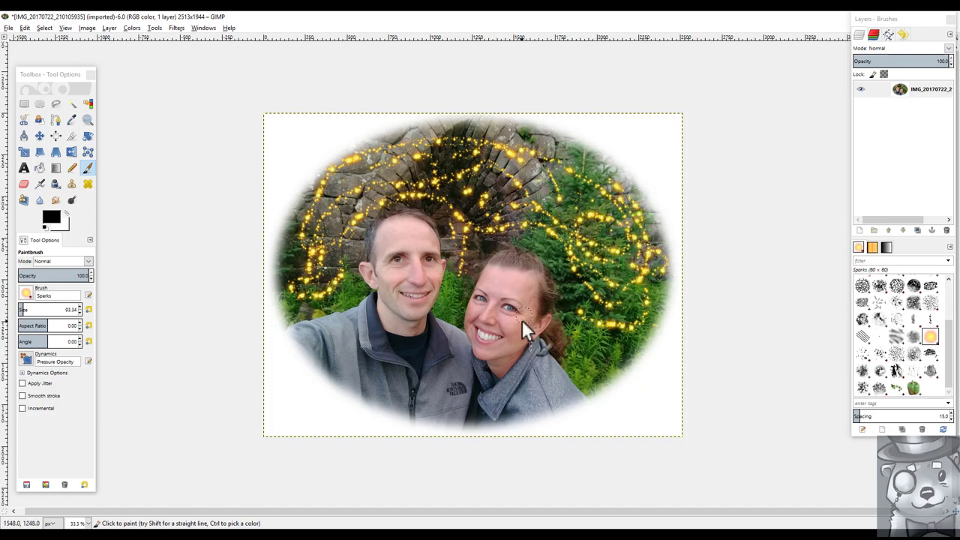
mouse_move(203, 79)
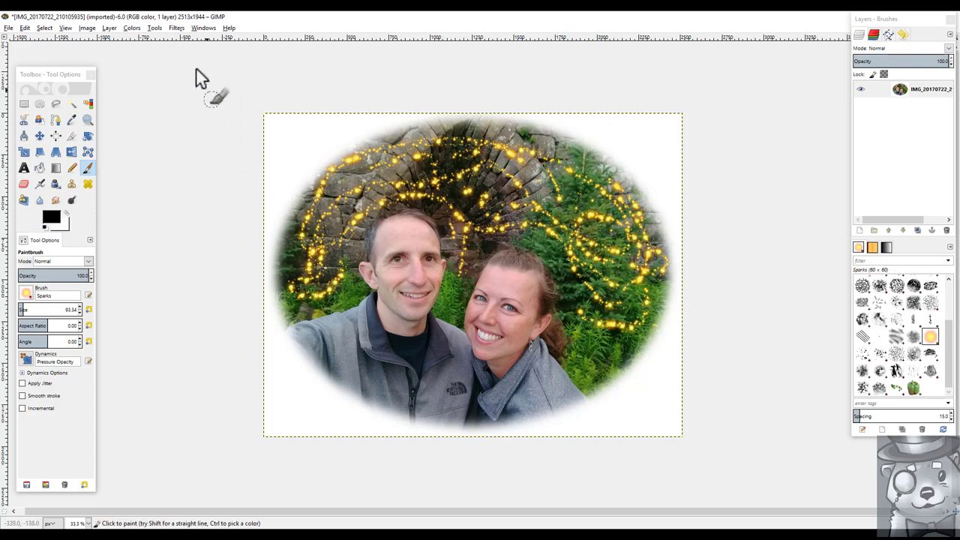
- Desaturate the whole photo to grayscale with the Average setting
left_click(131, 28)
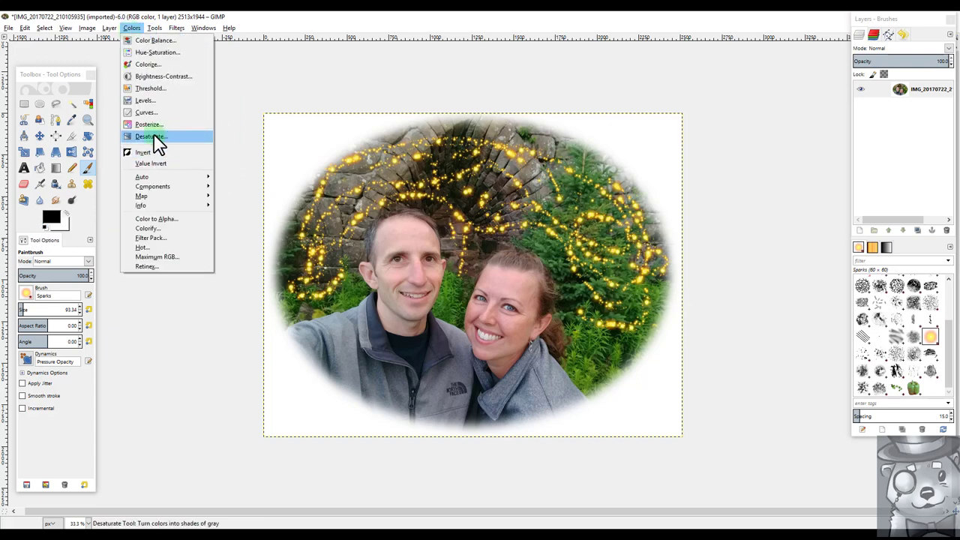
left_click(148, 136)
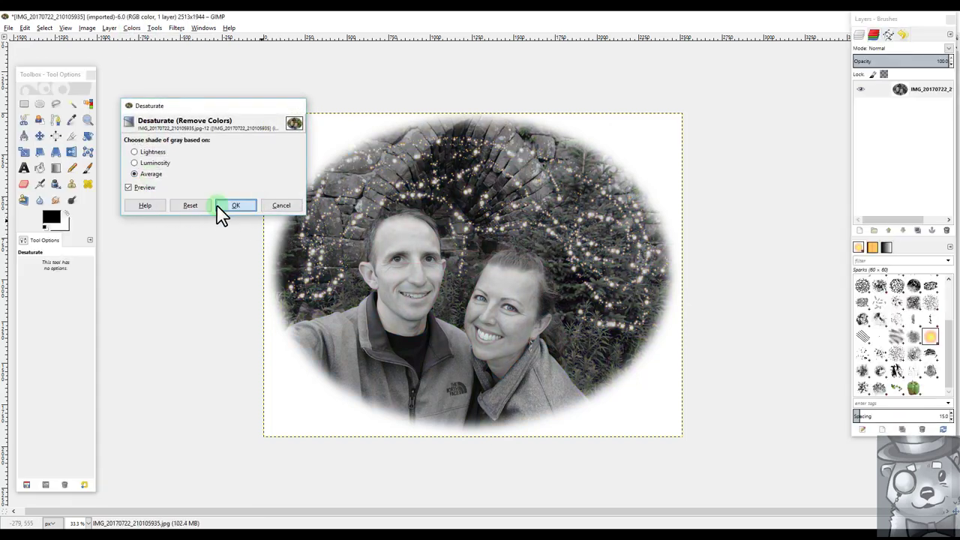
left_click(132, 27)
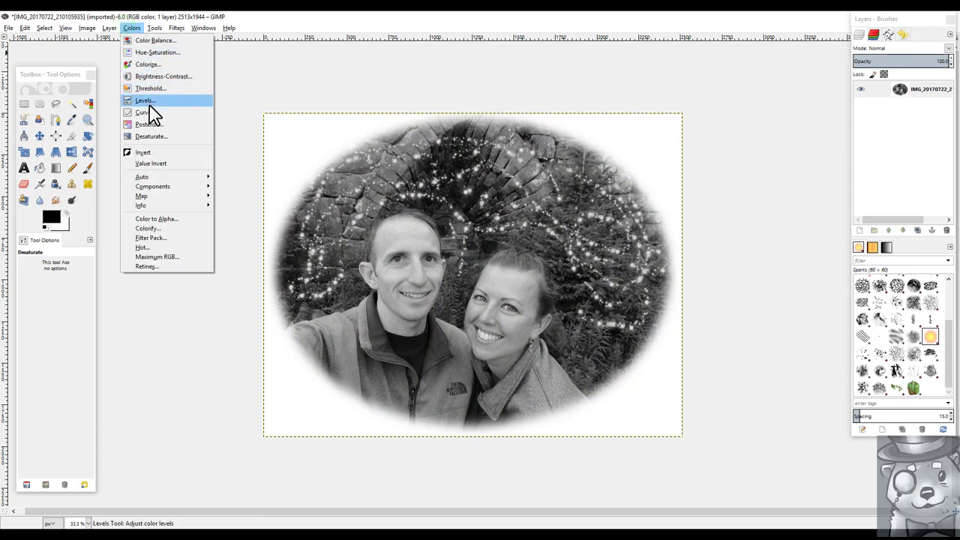
- Apply a Curves boost that darkens shadows and brightens midtones and light tones
left_click(141, 112)
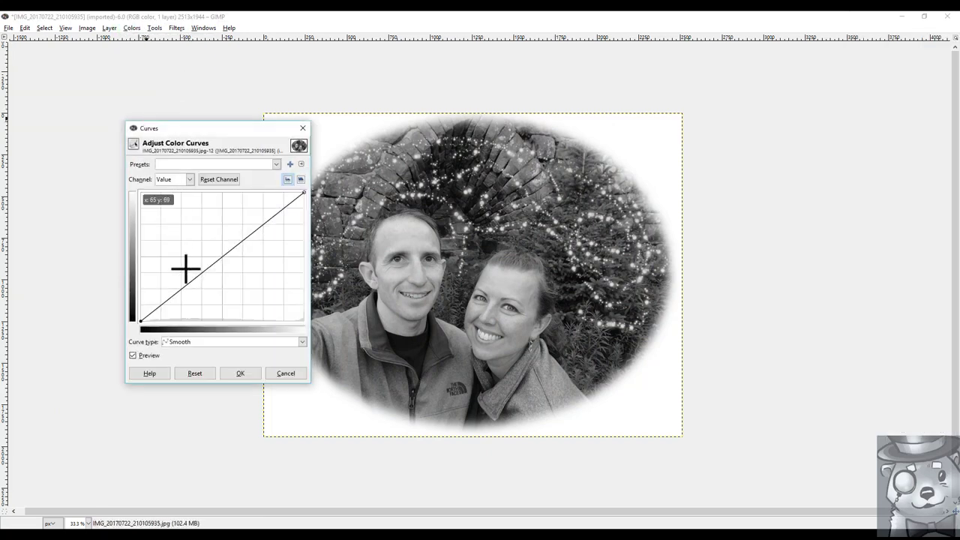
left_click_drag(185, 268, 150, 319)
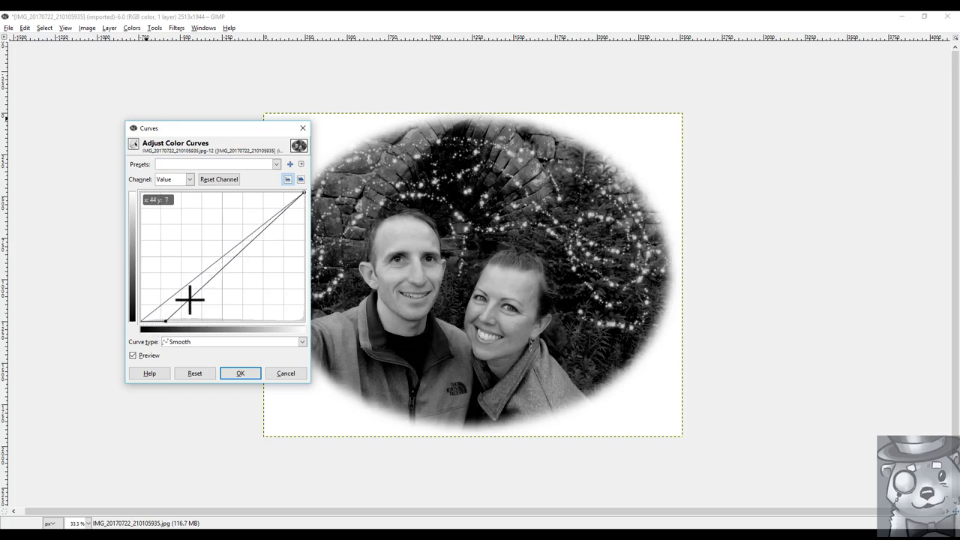
left_click_drag(190, 300, 225, 236)
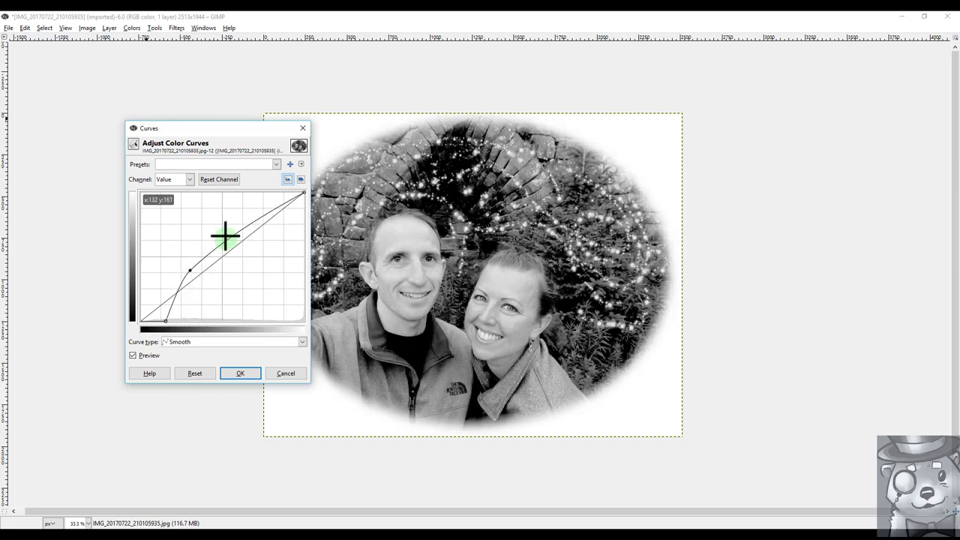
left_click_drag(225, 236, 251, 203)
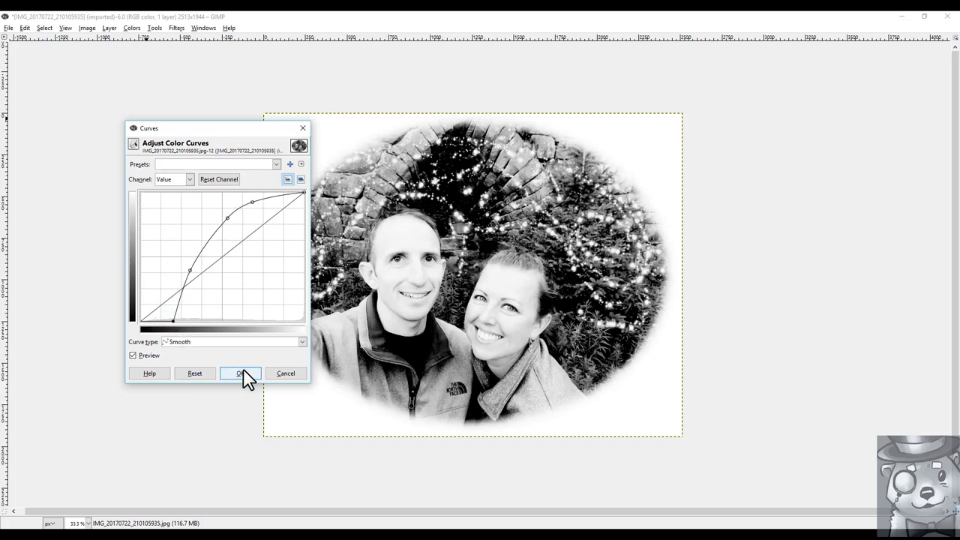
left_click(240, 374)
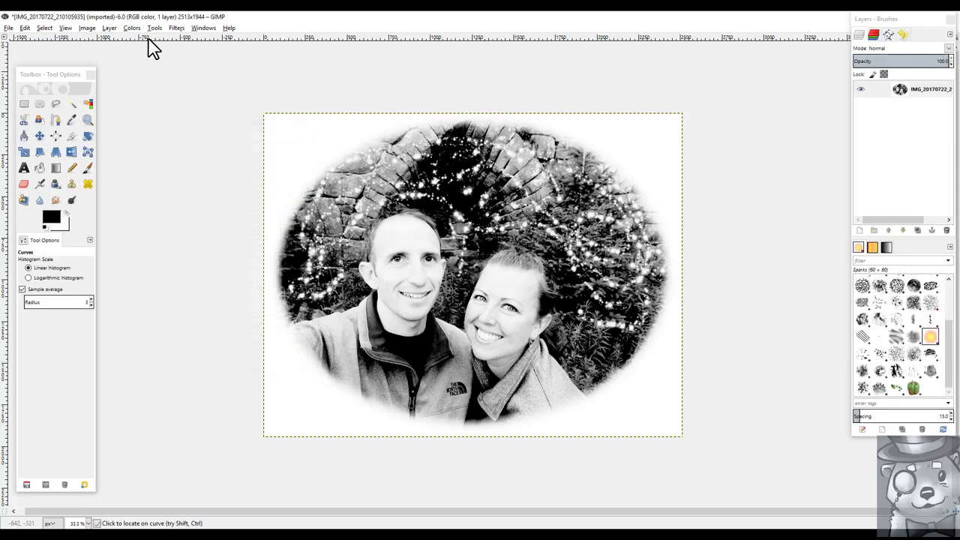
- Apply the Artistic Cartoon filter with a wider mask radius and adjusted percent black
left_click(154, 28)
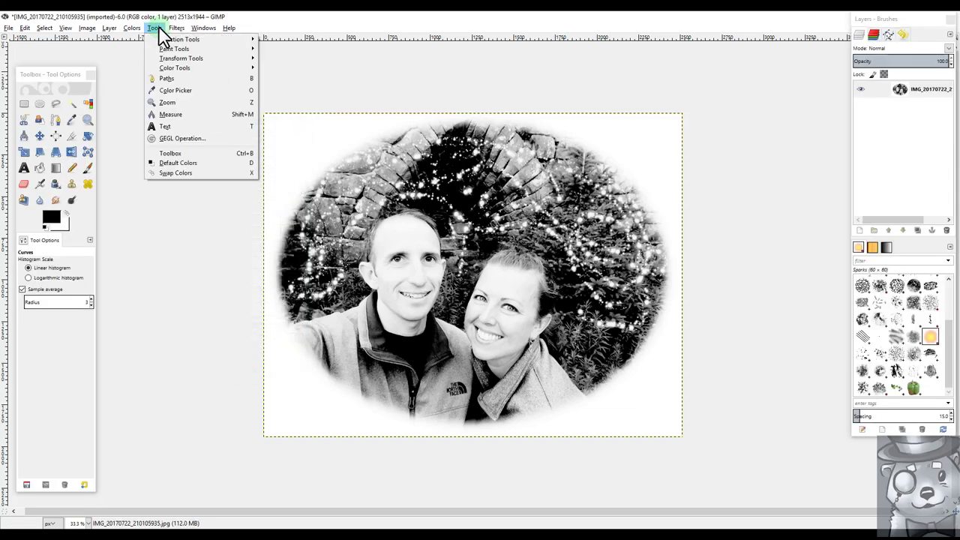
left_click(133, 28)
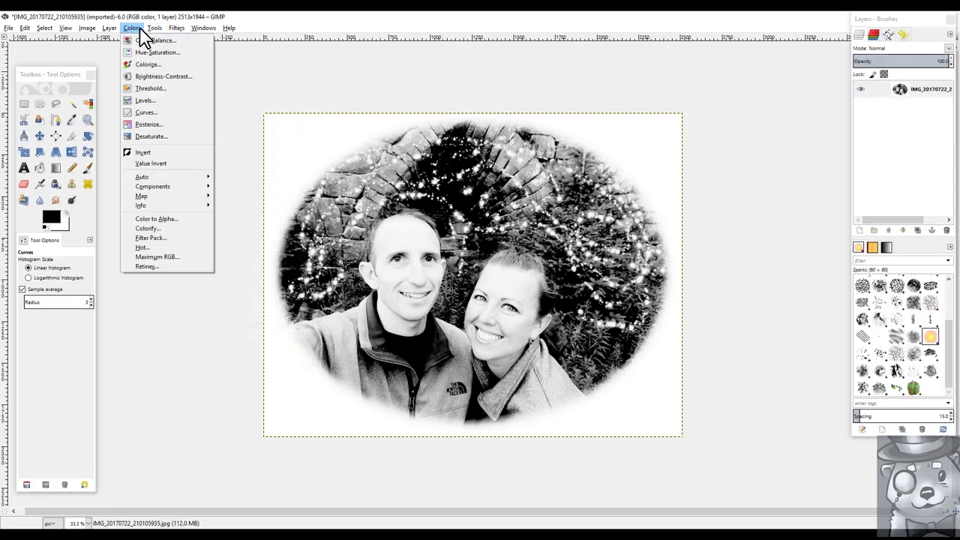
left_click(176, 28)
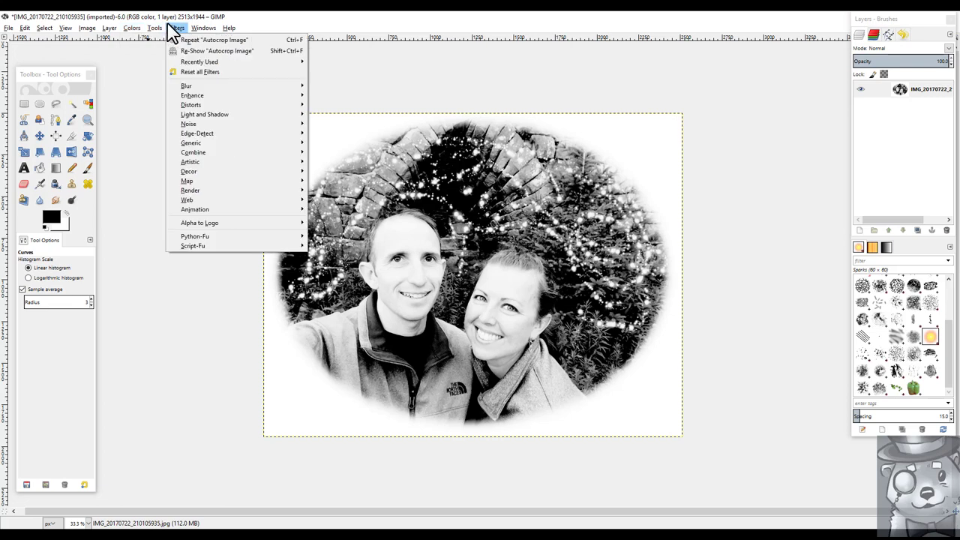
left_click(191, 161)
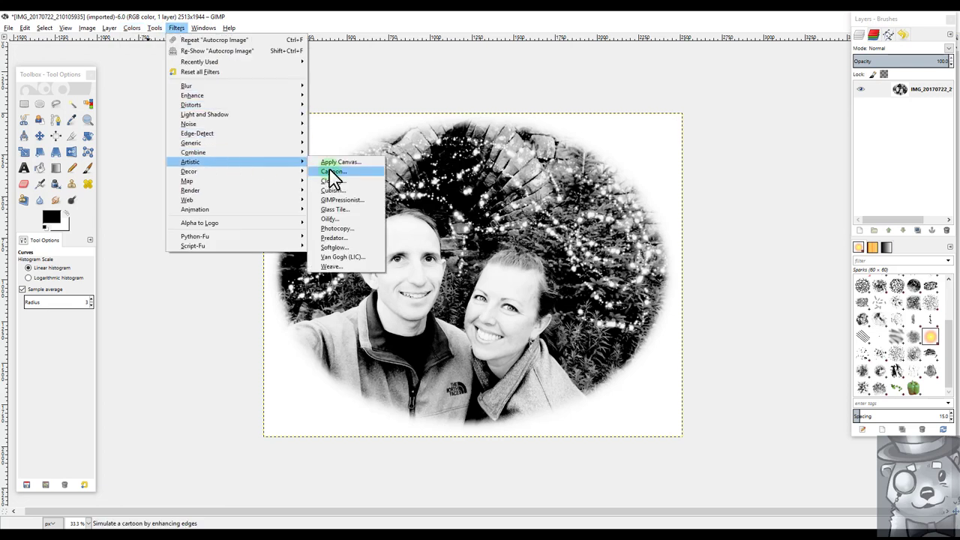
left_click(331, 171)
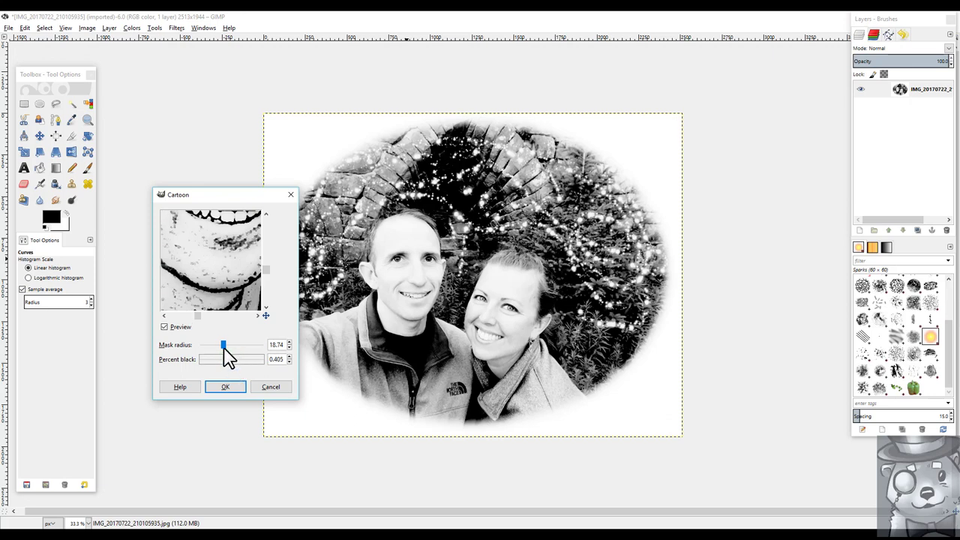
left_click_drag(222, 345, 230, 344)
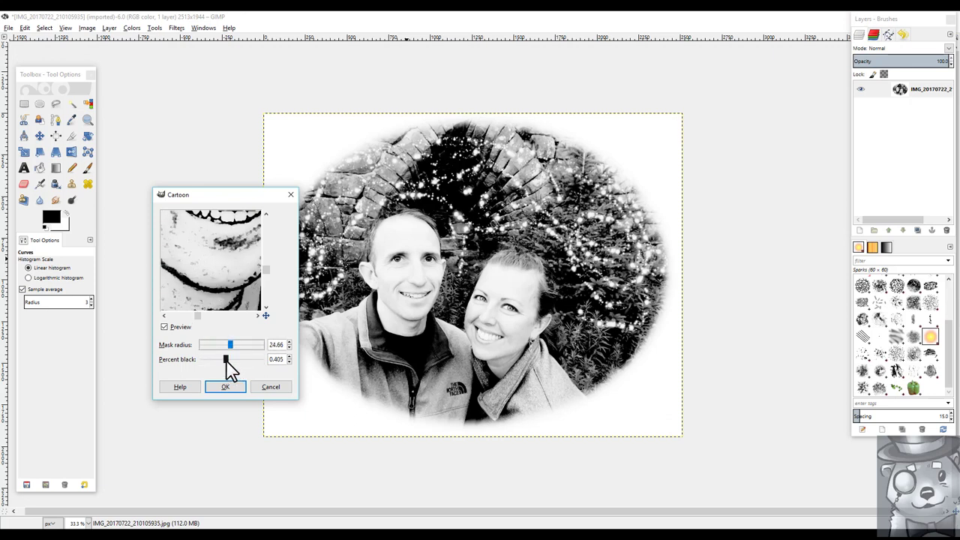
left_click_drag(230, 359, 226, 359)
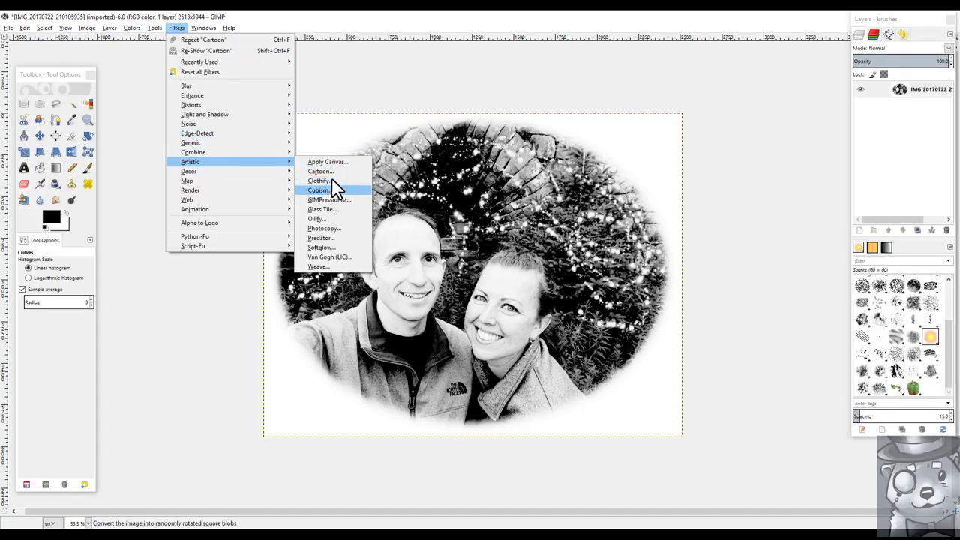
- Apply Cartoon a second time with mask radius 27.61 and percent black 0.379
left_click(320, 171)
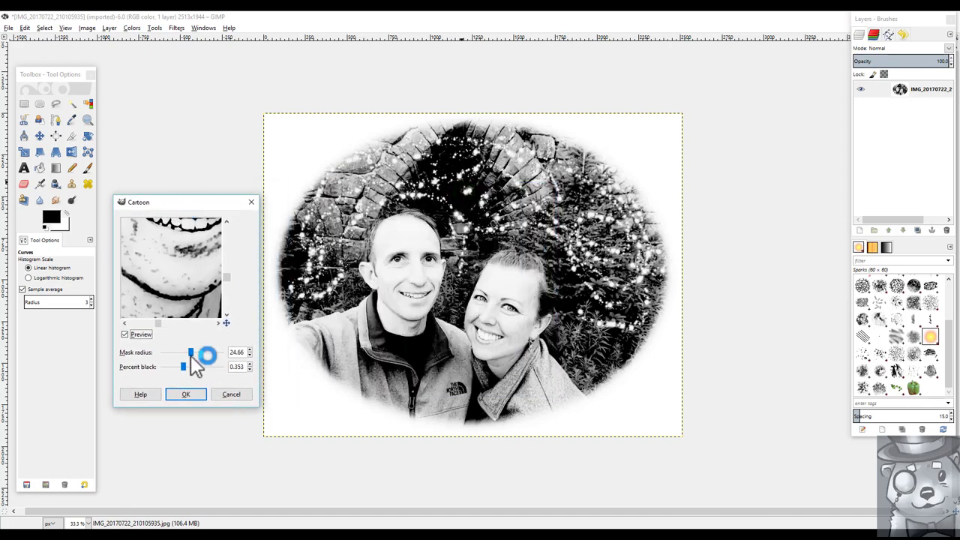
left_click_drag(207, 353, 193, 352)
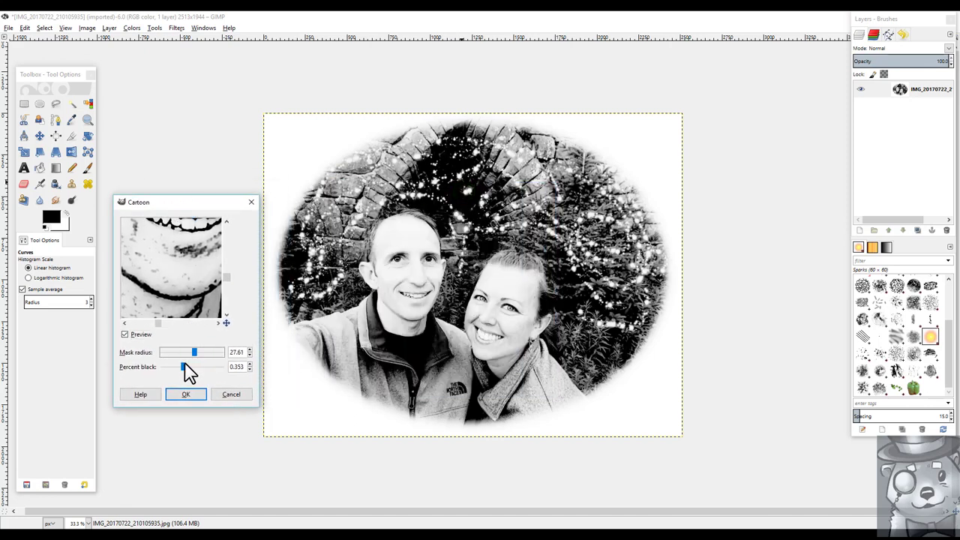
left_click_drag(179, 366, 185, 366)
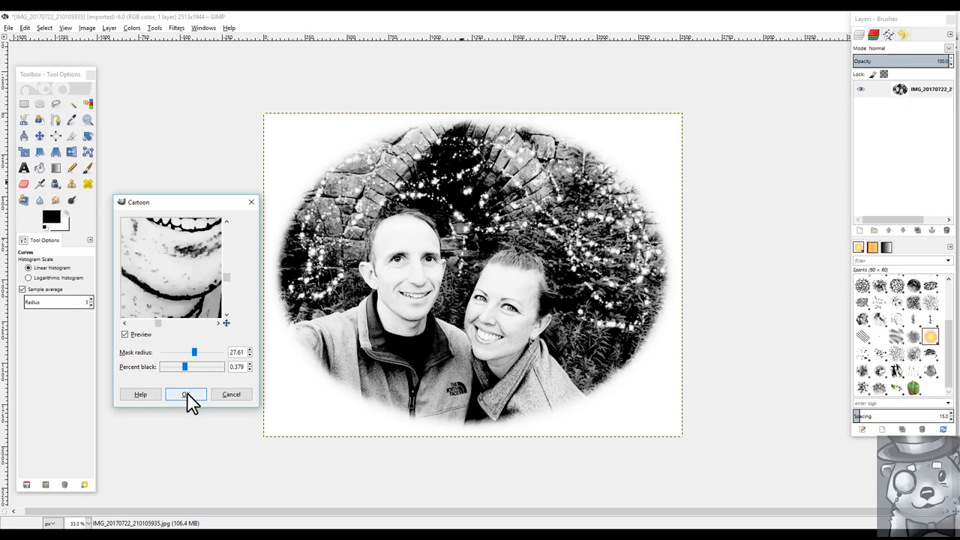
left_click(186, 393)
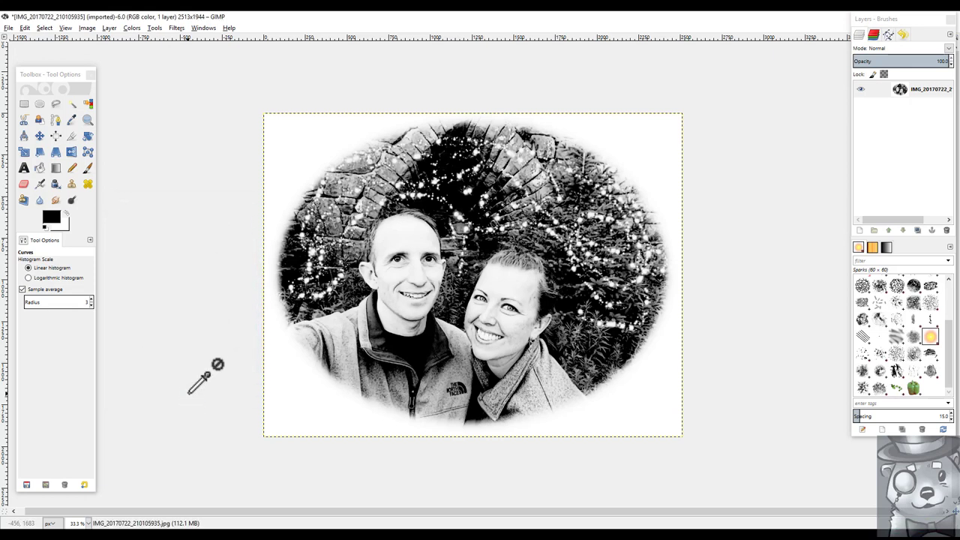
mouse_move(89, 45)
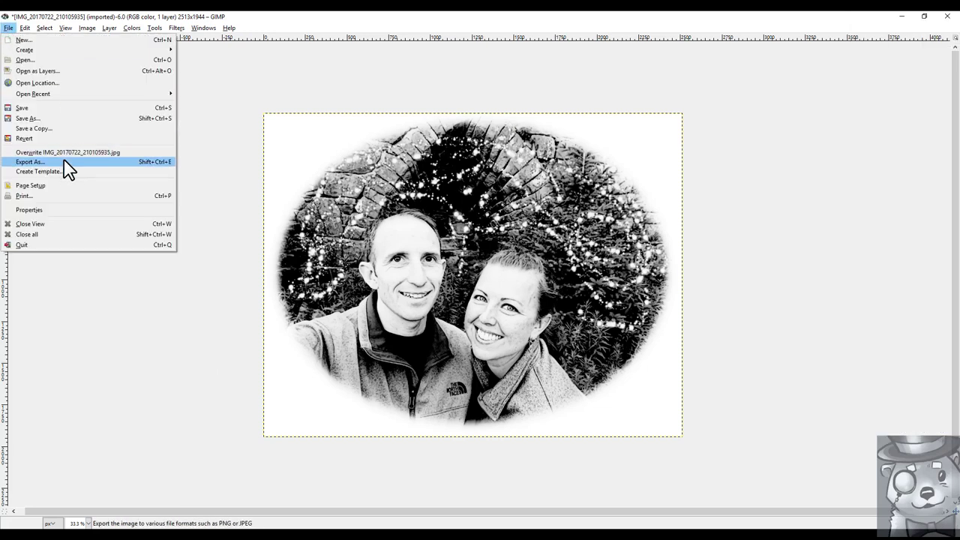
- Export the cartoon photo to the Desktop as Vacation1.jpg, accepting the JPEG options
left_click(30, 161)
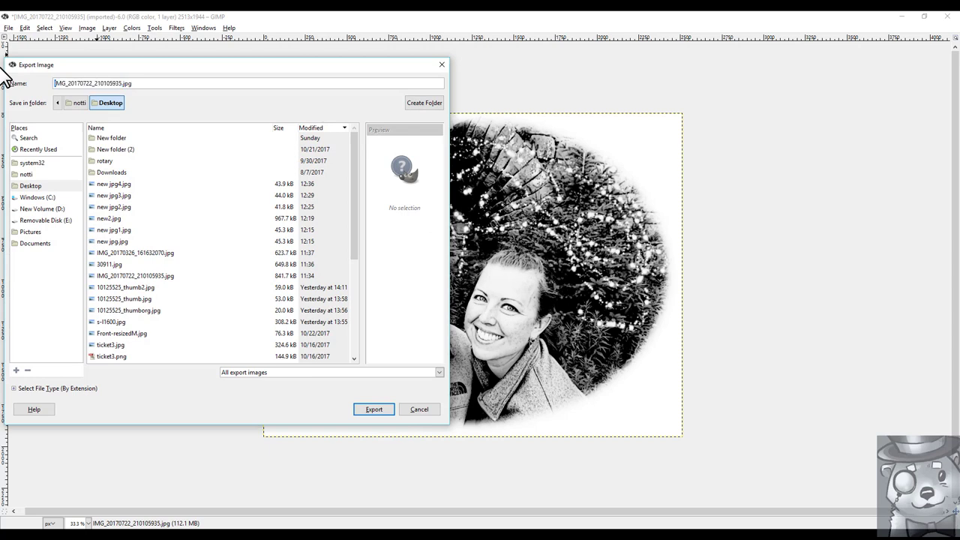
type("Vad.jpg")
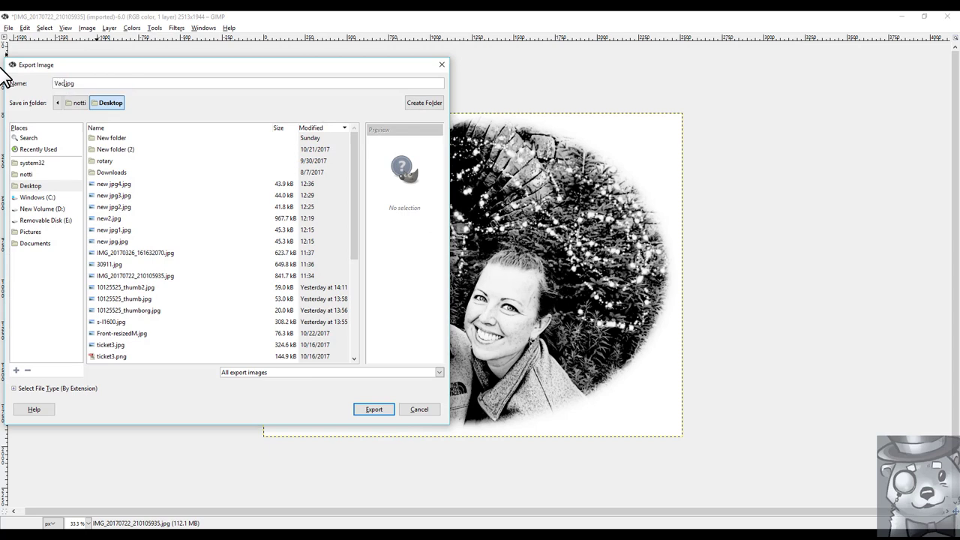
type("cation1")
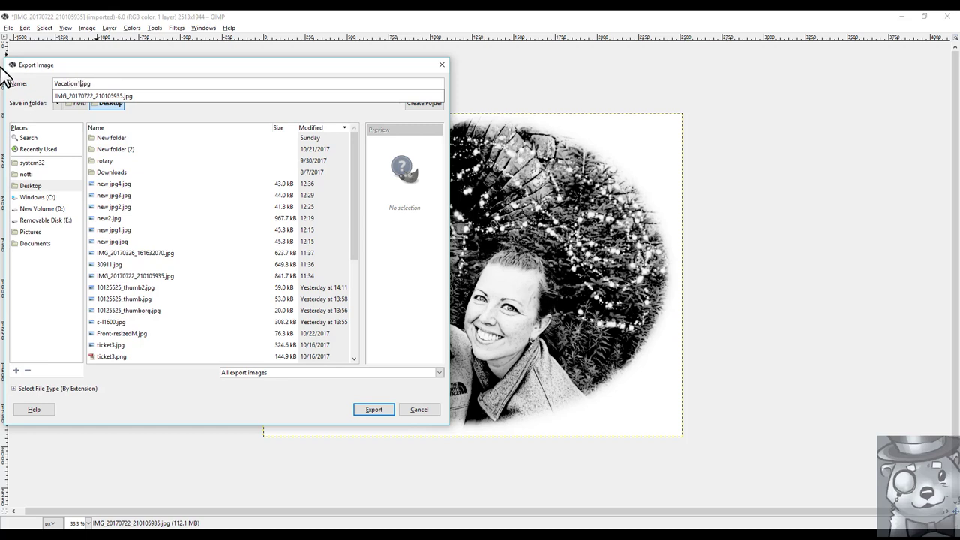
left_click(373, 409)
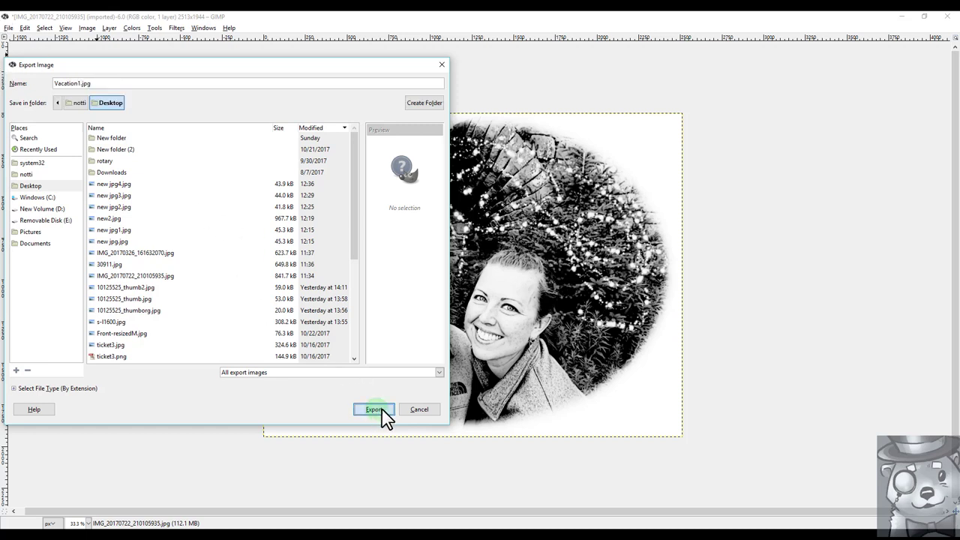
left_click(374, 409)
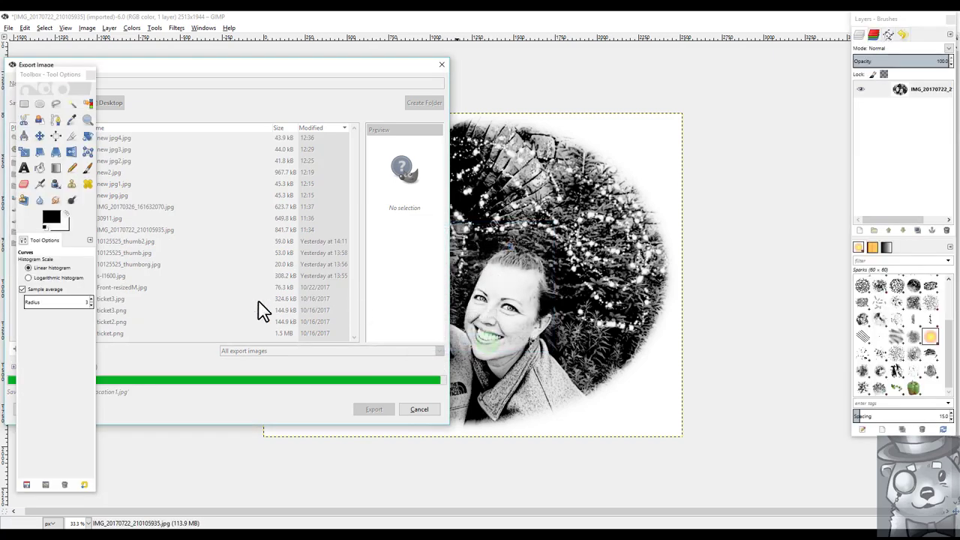
left_click(374, 409)
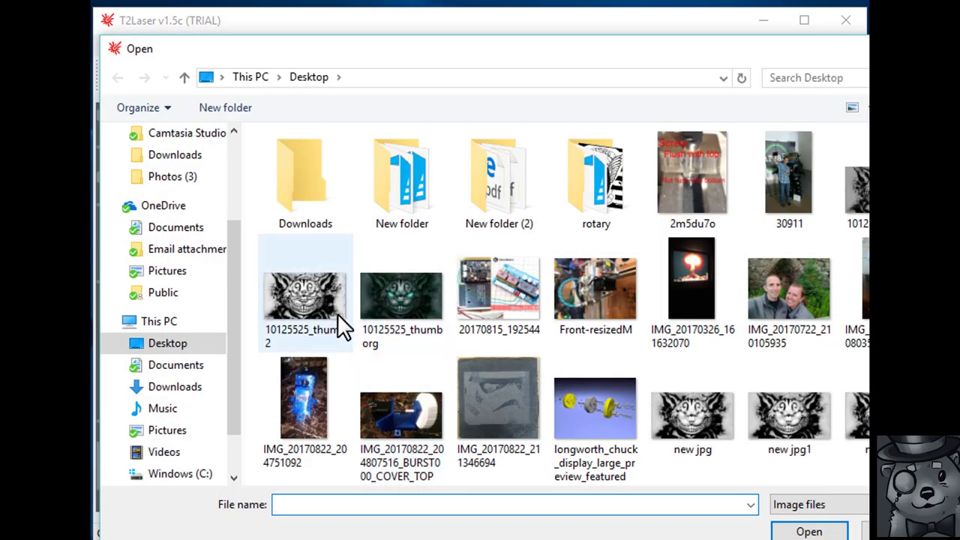
- Load the exported oval couple photo, switching between black-and-white and greyscale image modes
scroll("down", 3)
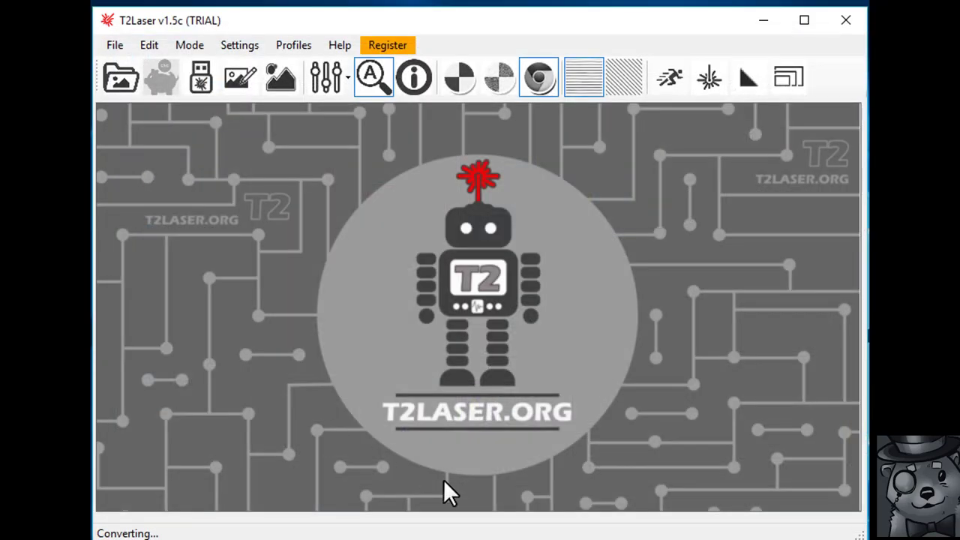
left_click(459, 76)
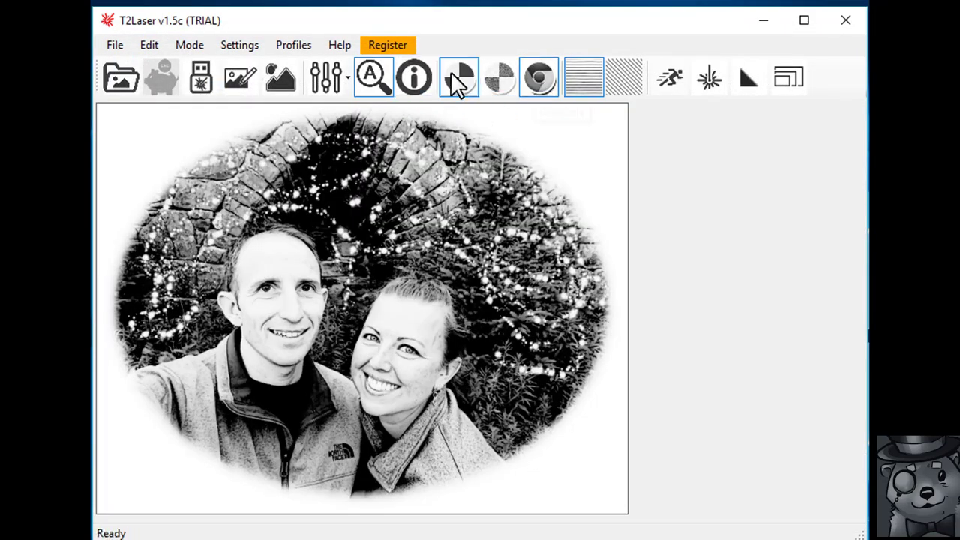
mouse_move(459, 77)
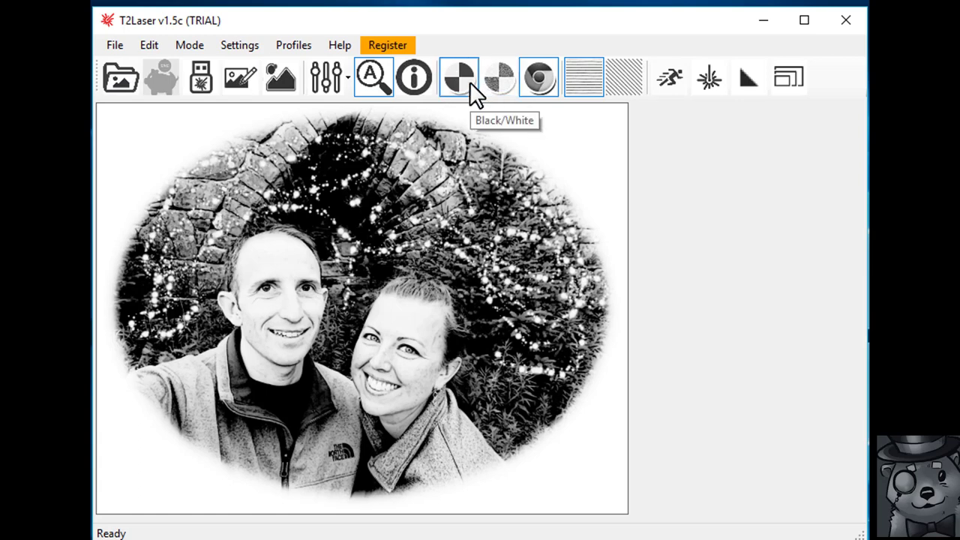
mouse_move(469, 90)
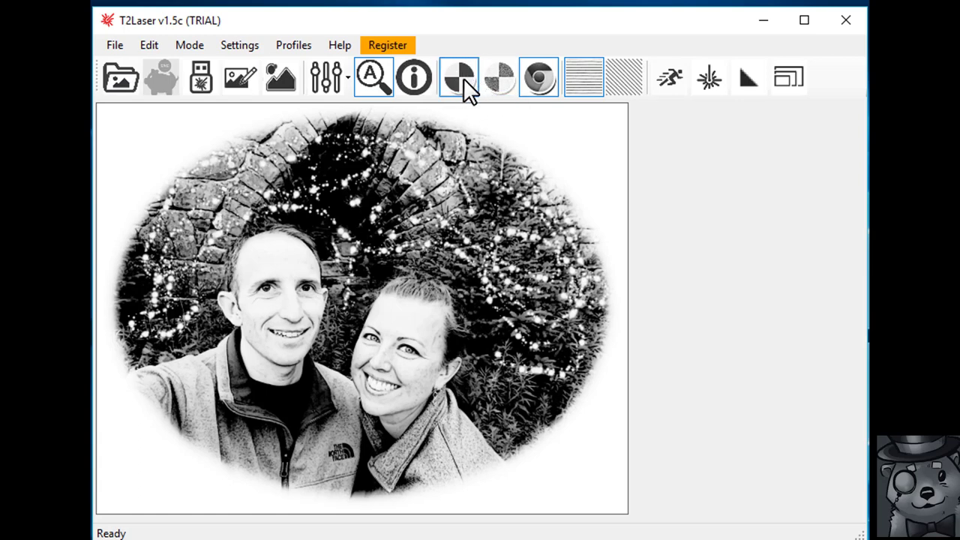
mouse_move(458, 78)
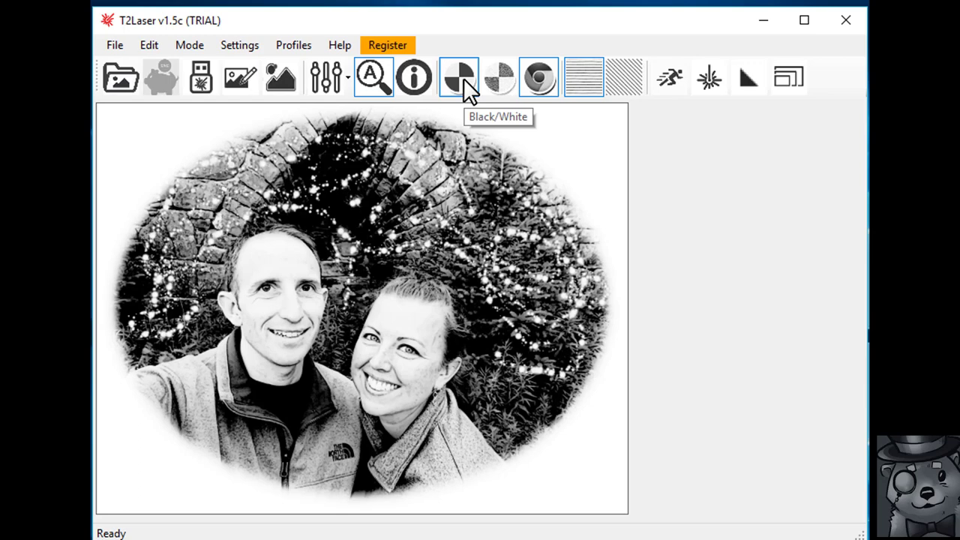
left_click(538, 77)
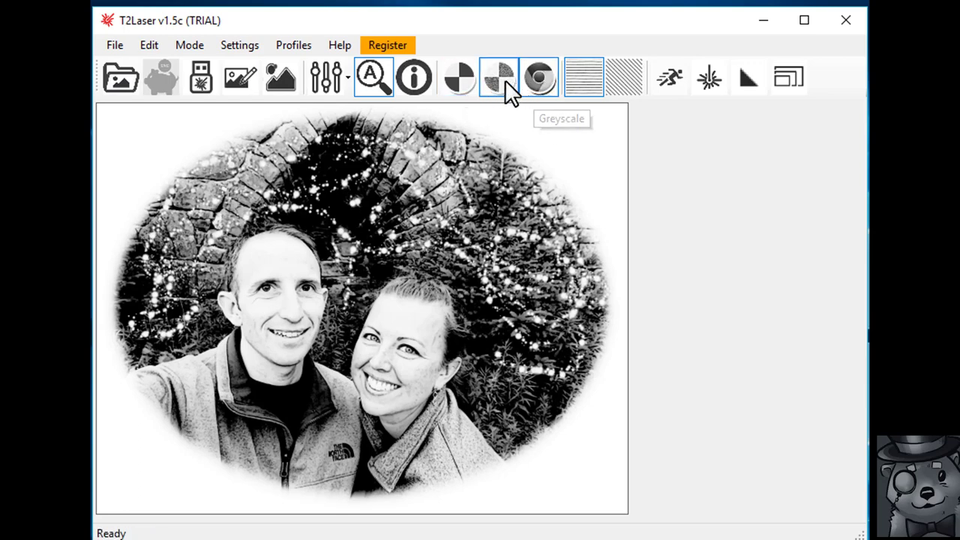
left_click(498, 77)
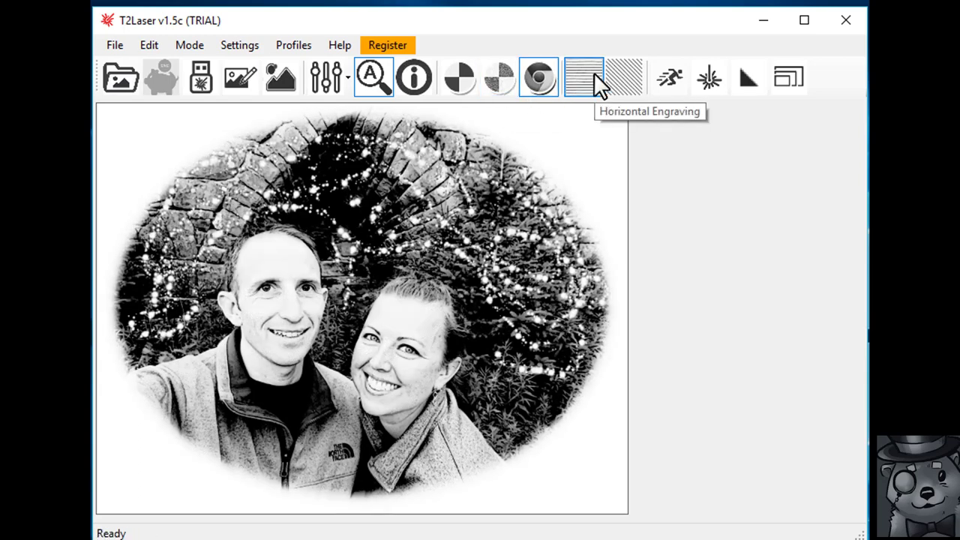
mouse_move(652, 78)
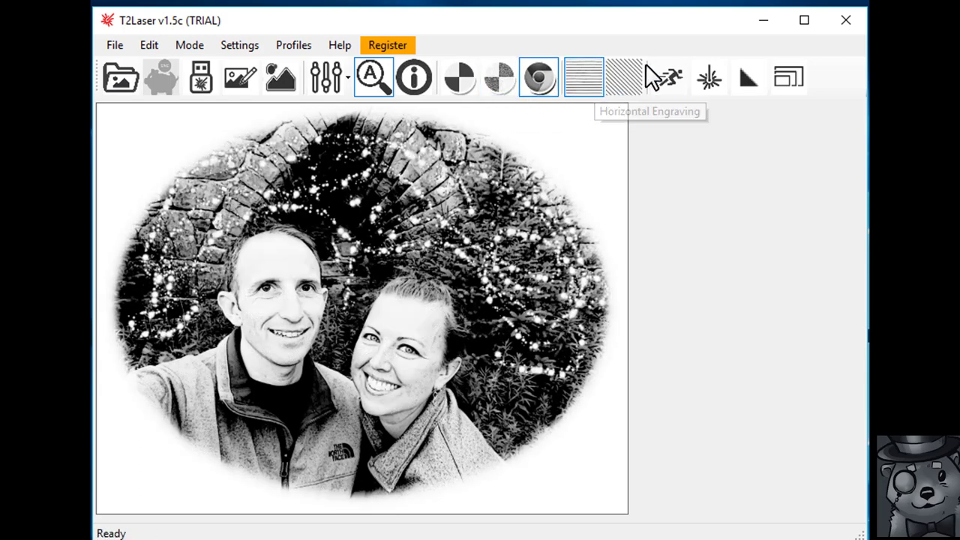
- Set the engraving feed rate to 2500
left_click(668, 75)
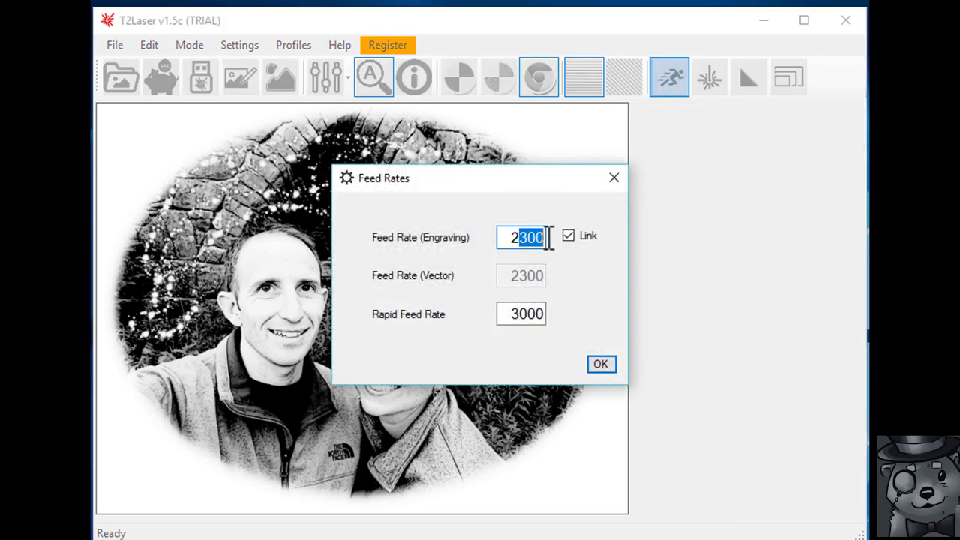
type("2500")
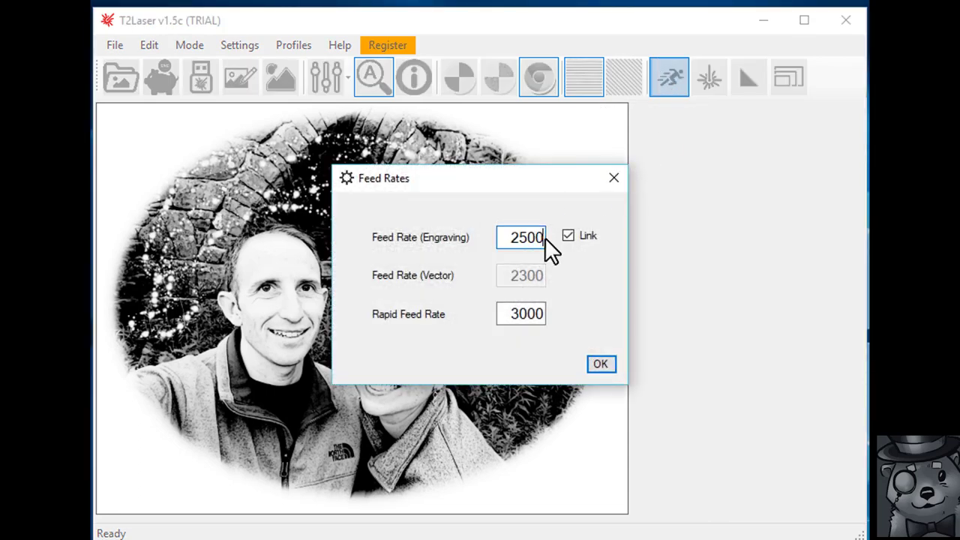
left_click(601, 364)
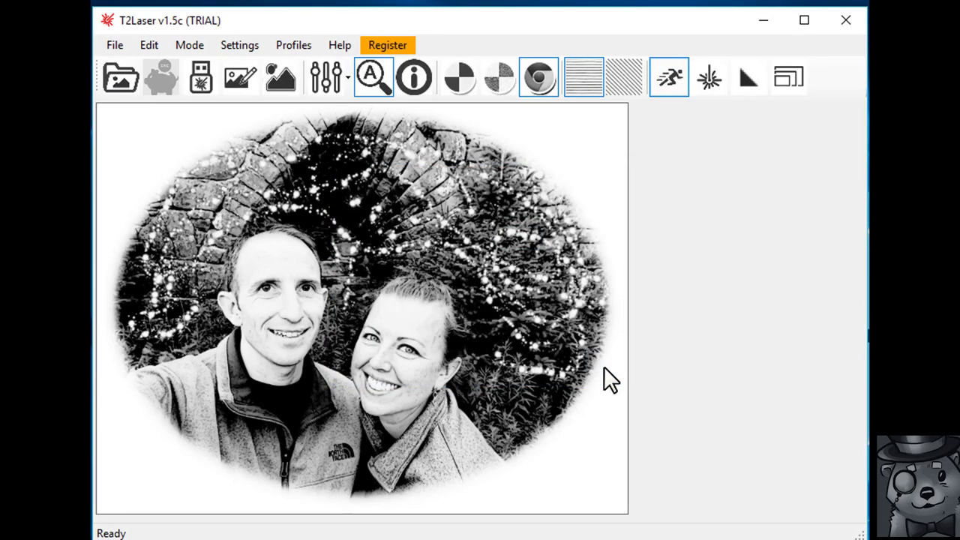
mouse_move(708, 77)
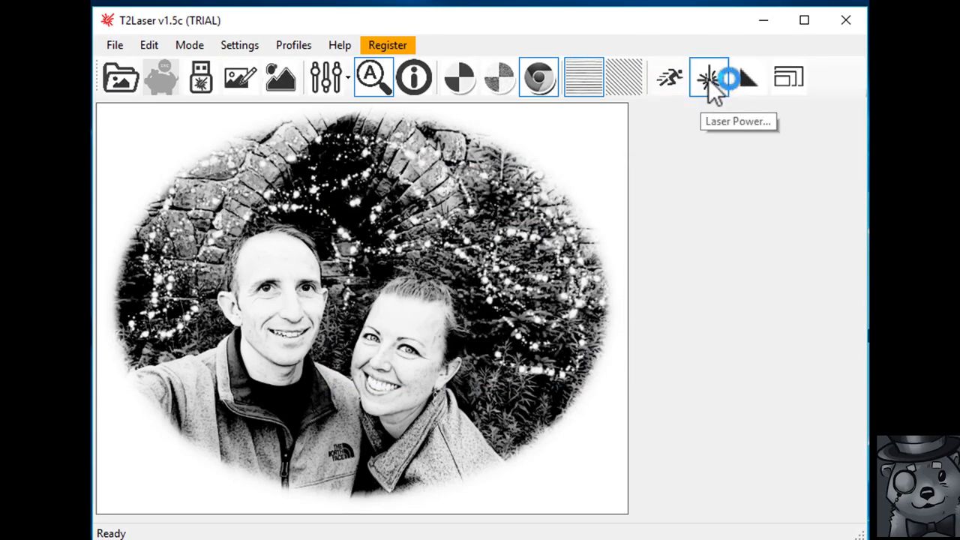
- Keep the laser power range at 0 to 255
left_click(708, 77)
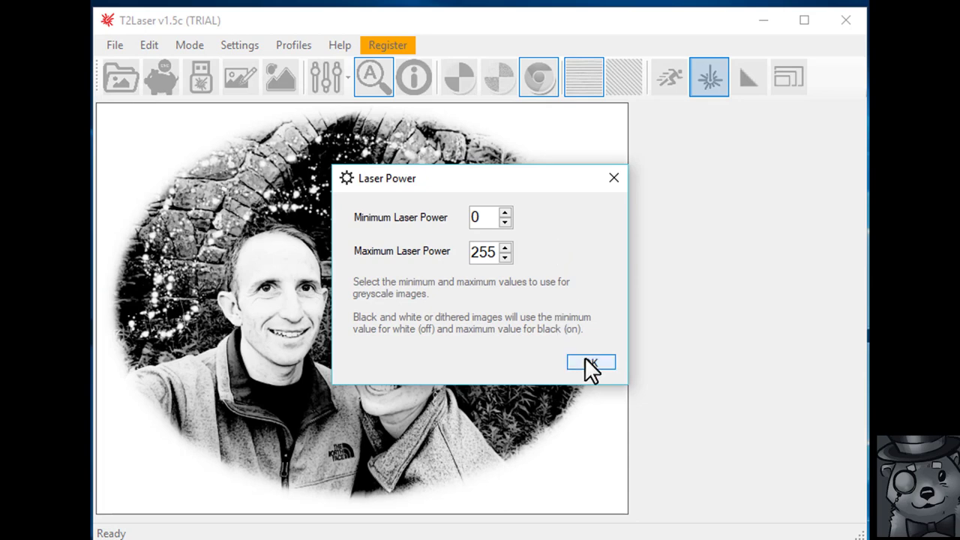
mouse_move(462, 229)
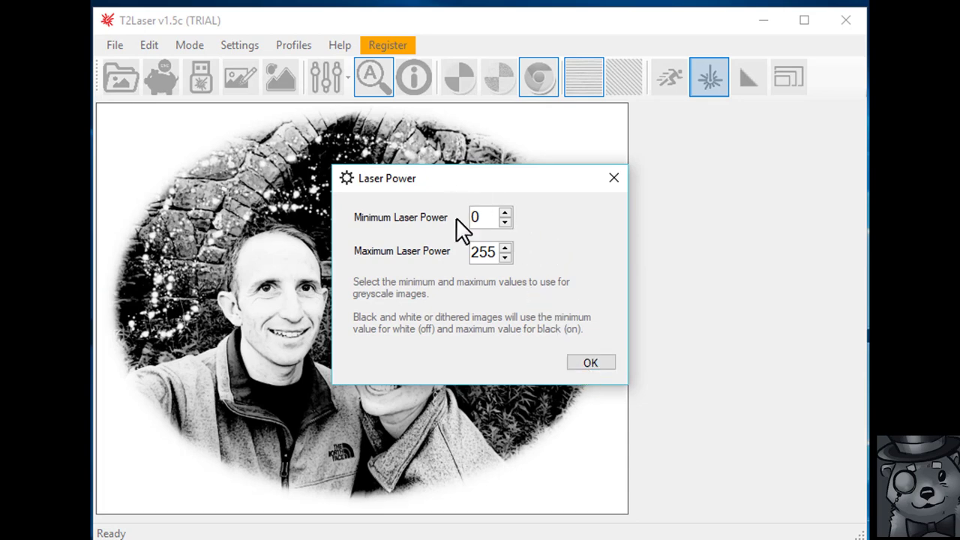
left_click(483, 217)
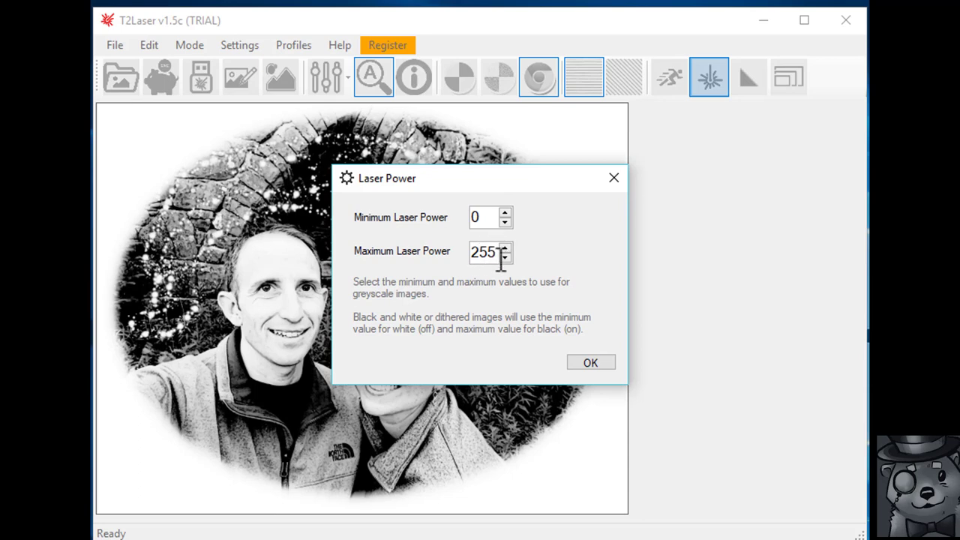
left_click(591, 362)
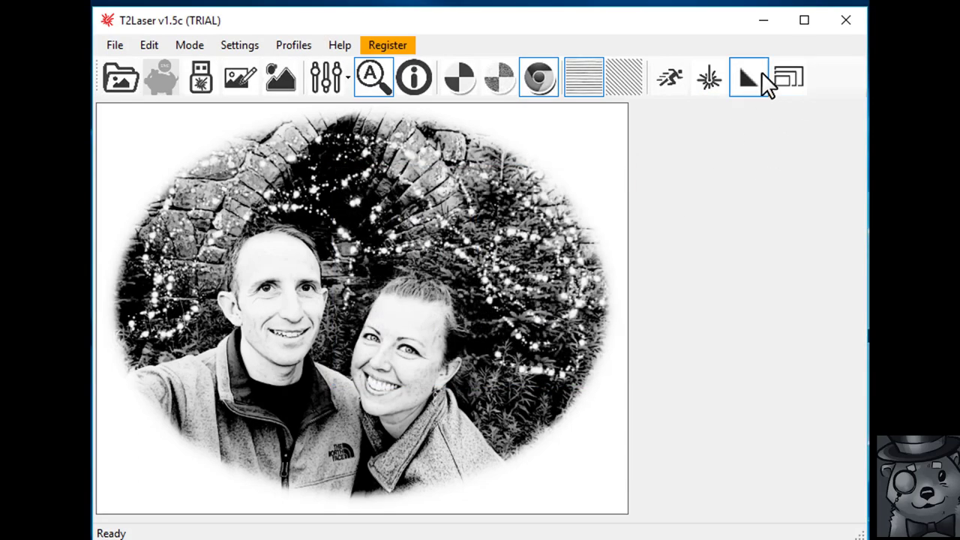
- Size the output to 142.2 × 110 mm with the aspect ratio locked
left_click(748, 77)
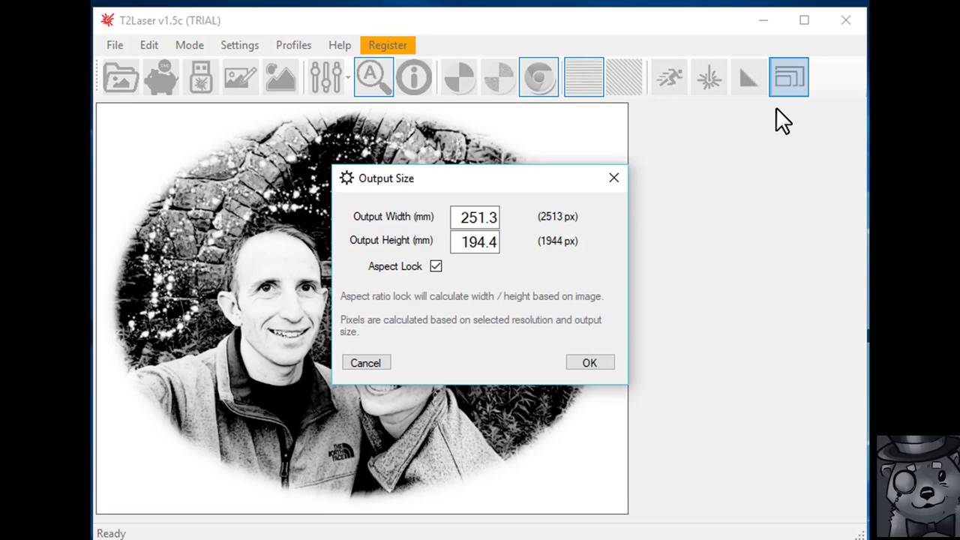
mouse_move(754, 160)
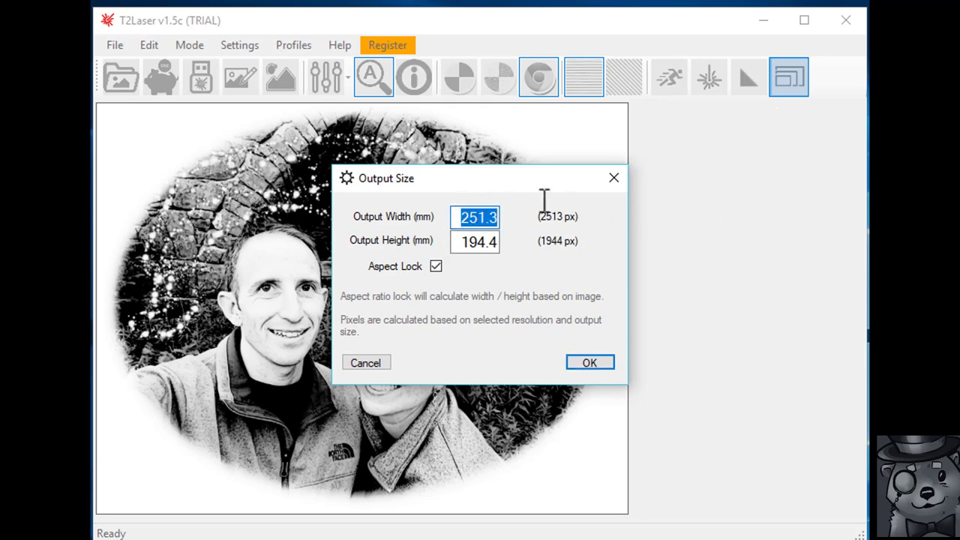
type("150")
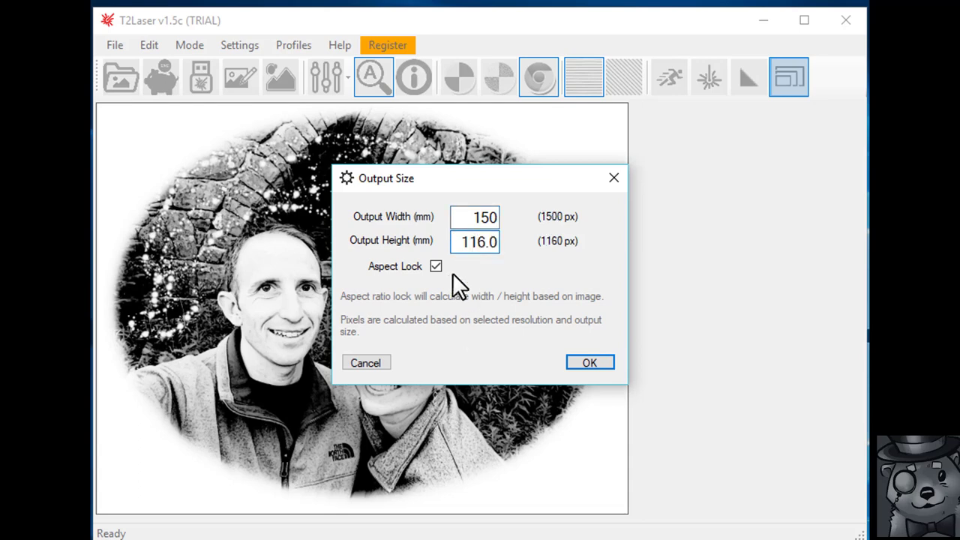
mouse_move(375, 246)
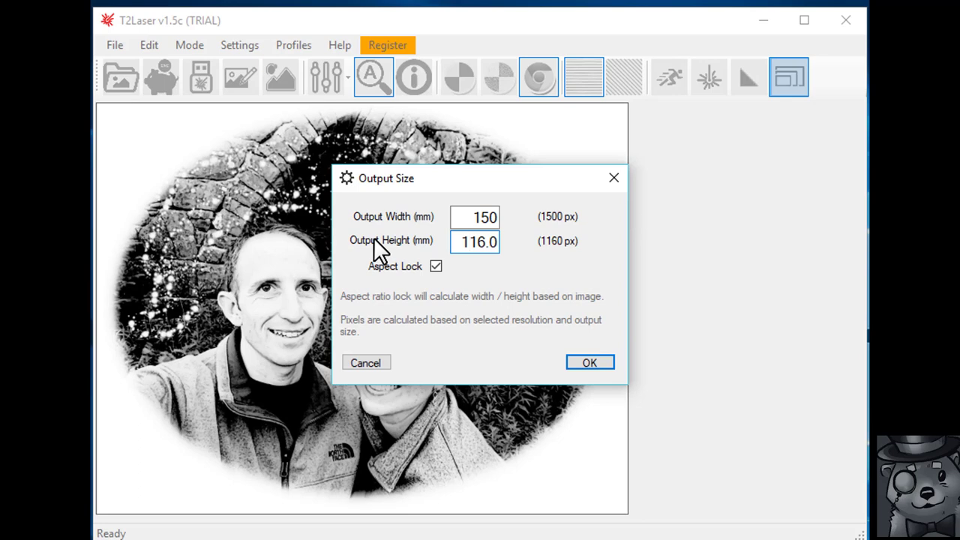
left_click(473, 241)
type("110")
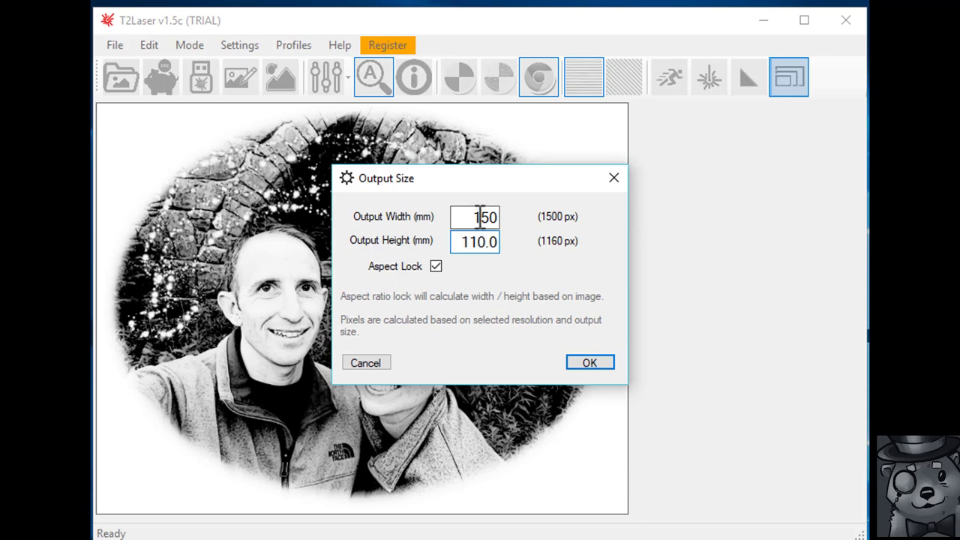
type("142.2")
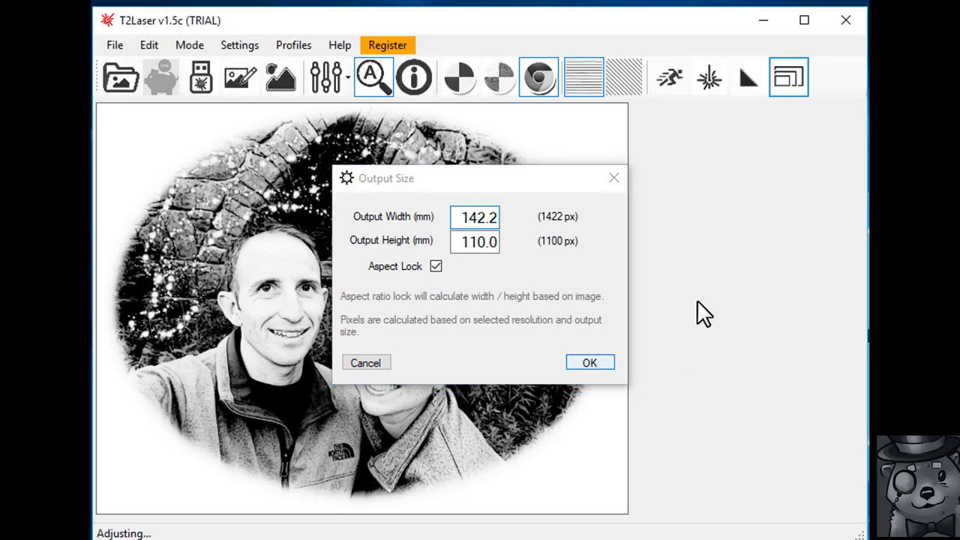
left_click(590, 362)
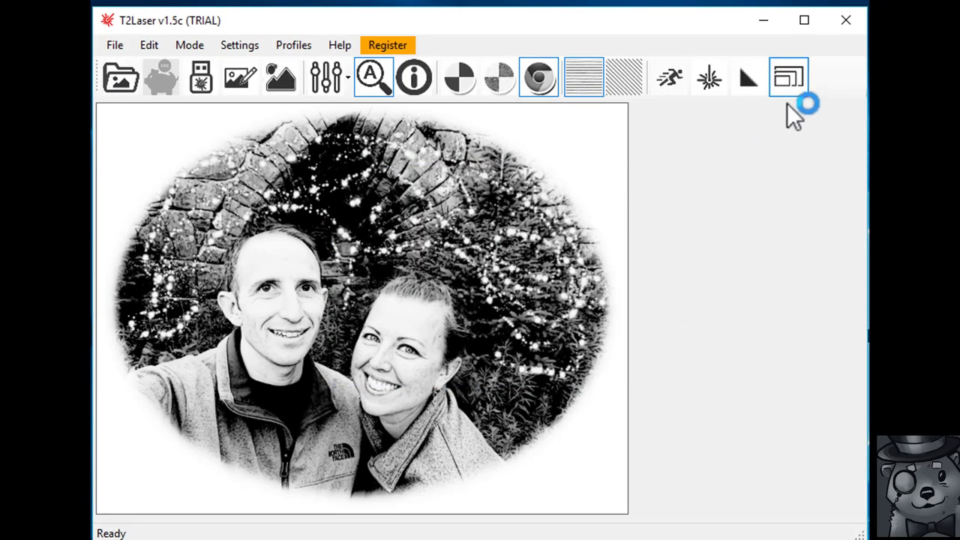
- Check the engraving start point, then generate G-code and hand it to the controller
left_click(239, 45)
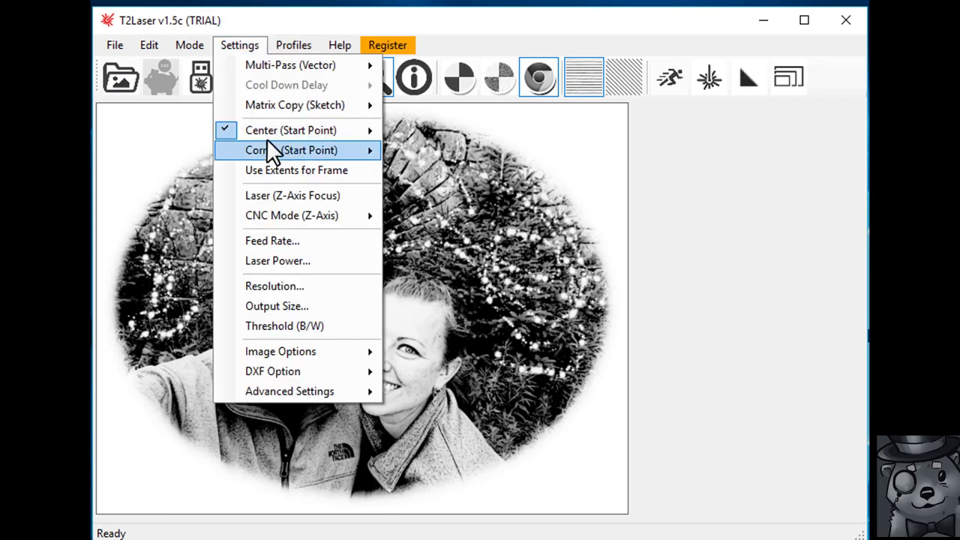
mouse_move(290, 130)
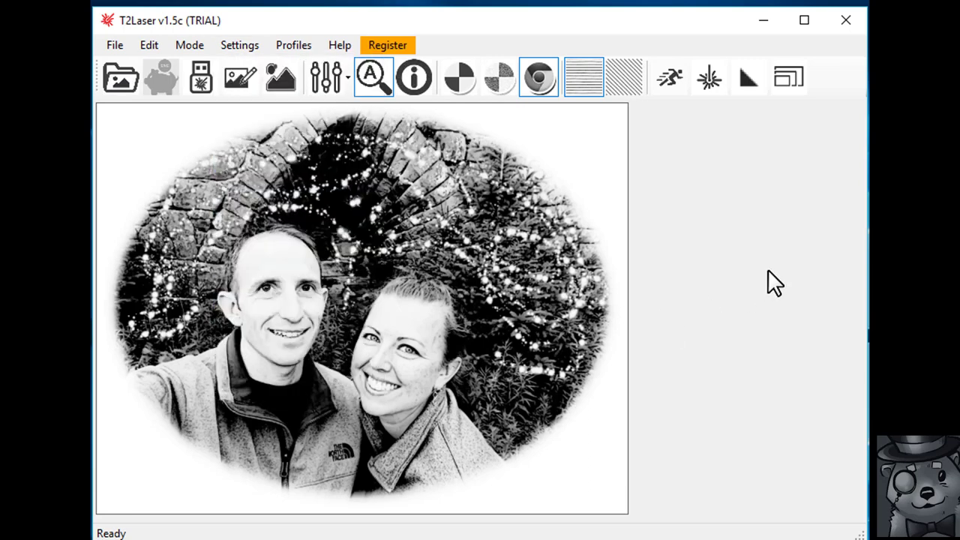
mouse_move(200, 77)
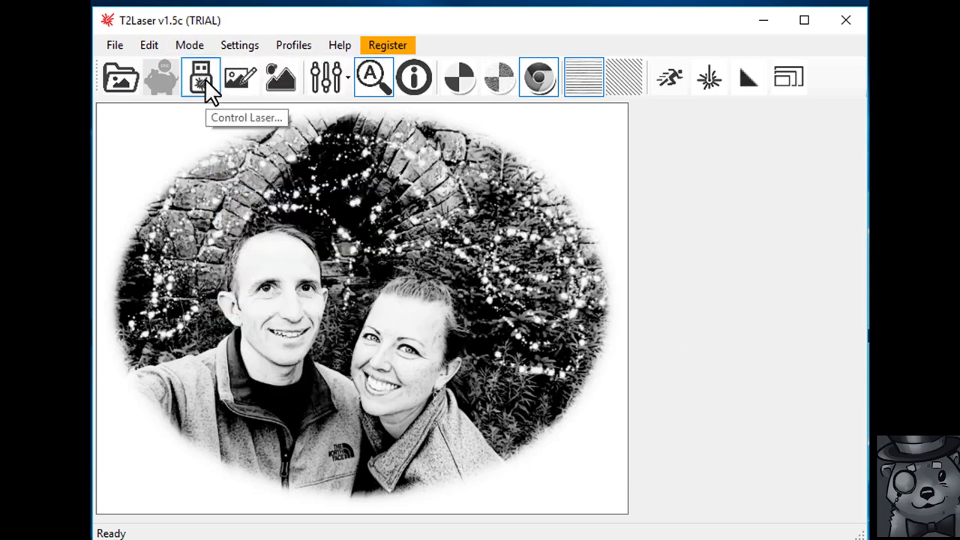
left_click(200, 77)
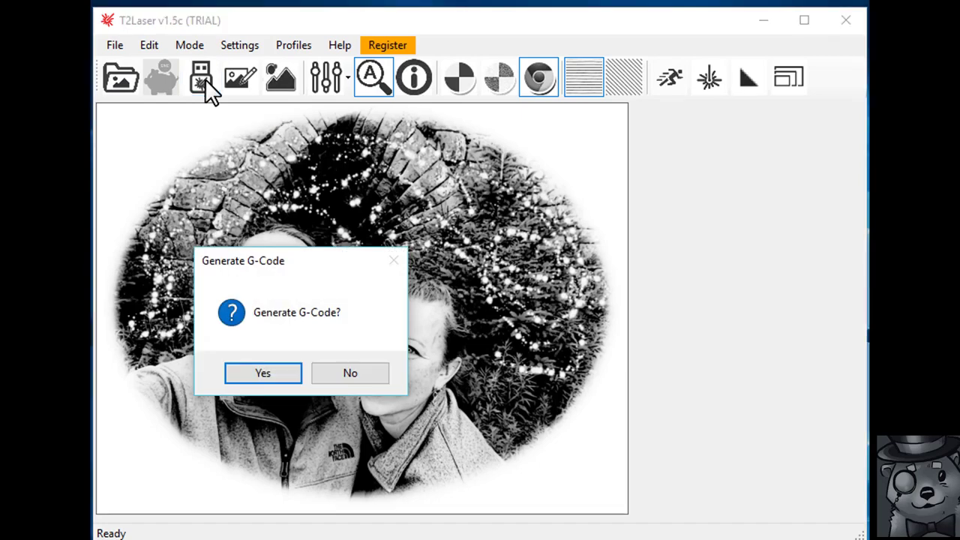
left_click(262, 372)
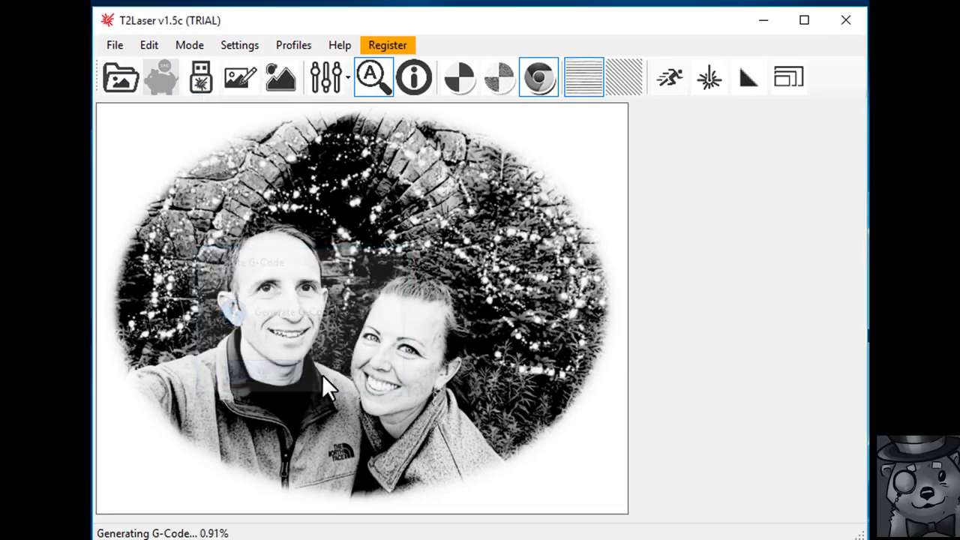
left_click(763, 20)
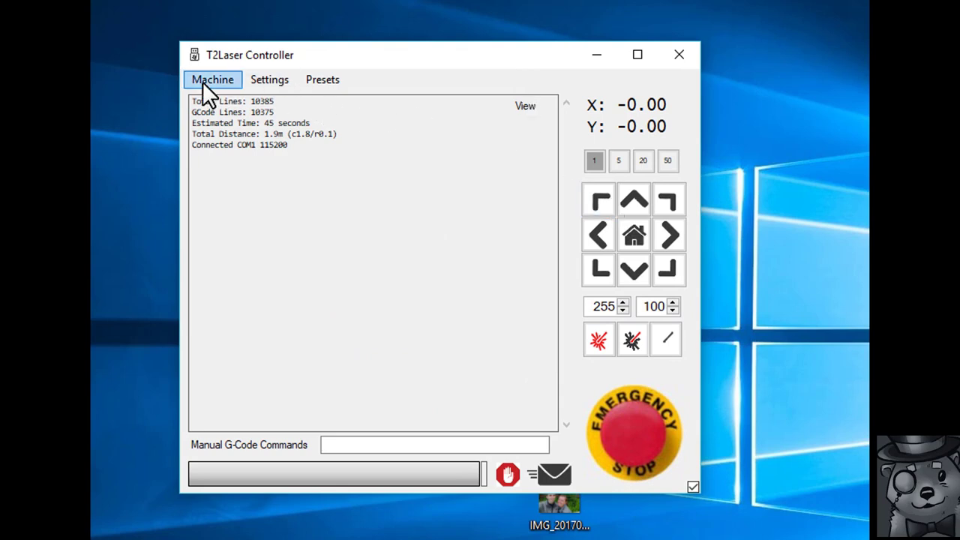
- Choose Send G-Code from the Machine menu to start engraving
left_click(212, 79)
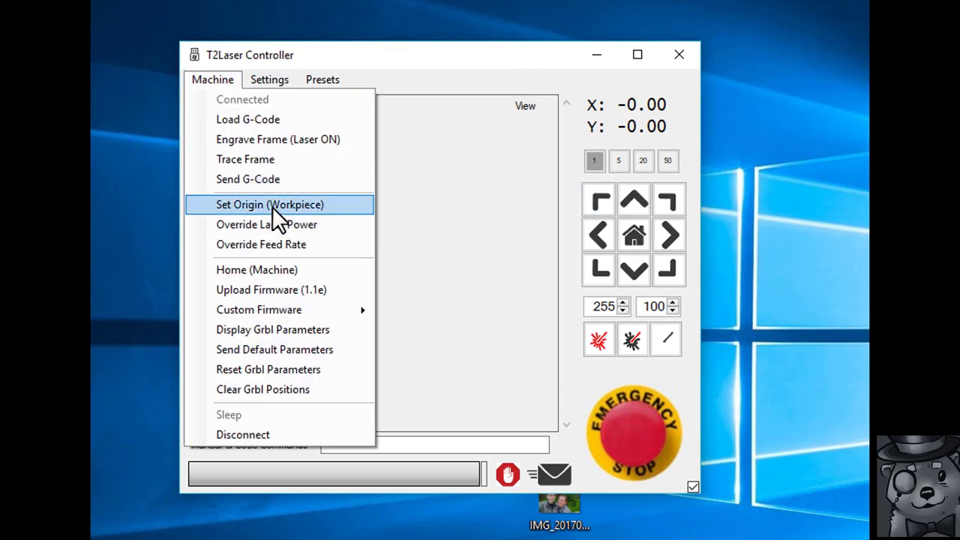
left_click(269, 204)
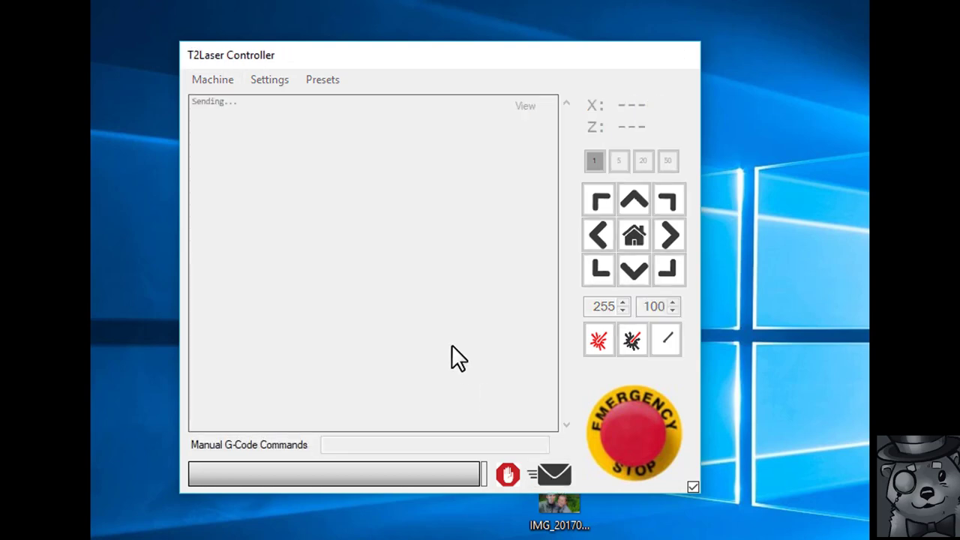
mouse_move(536, 416)
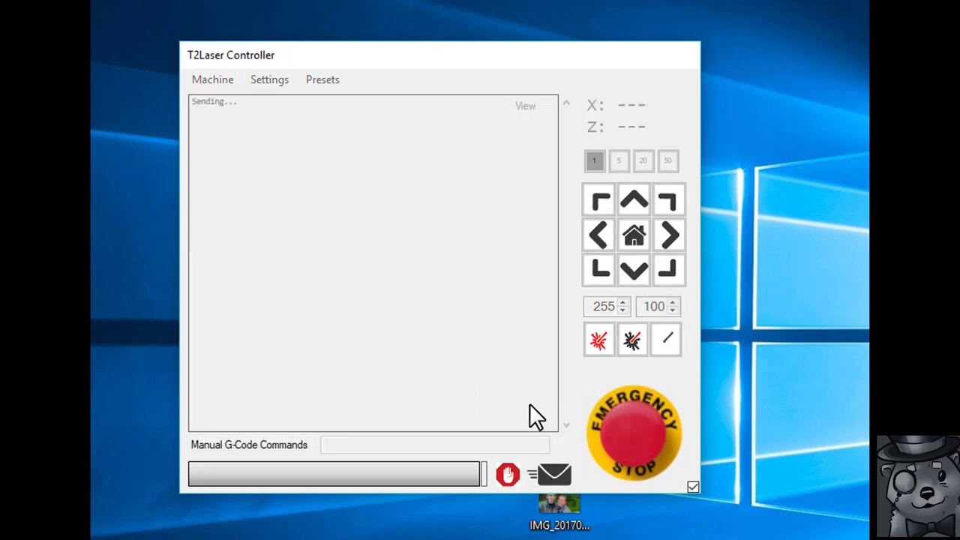